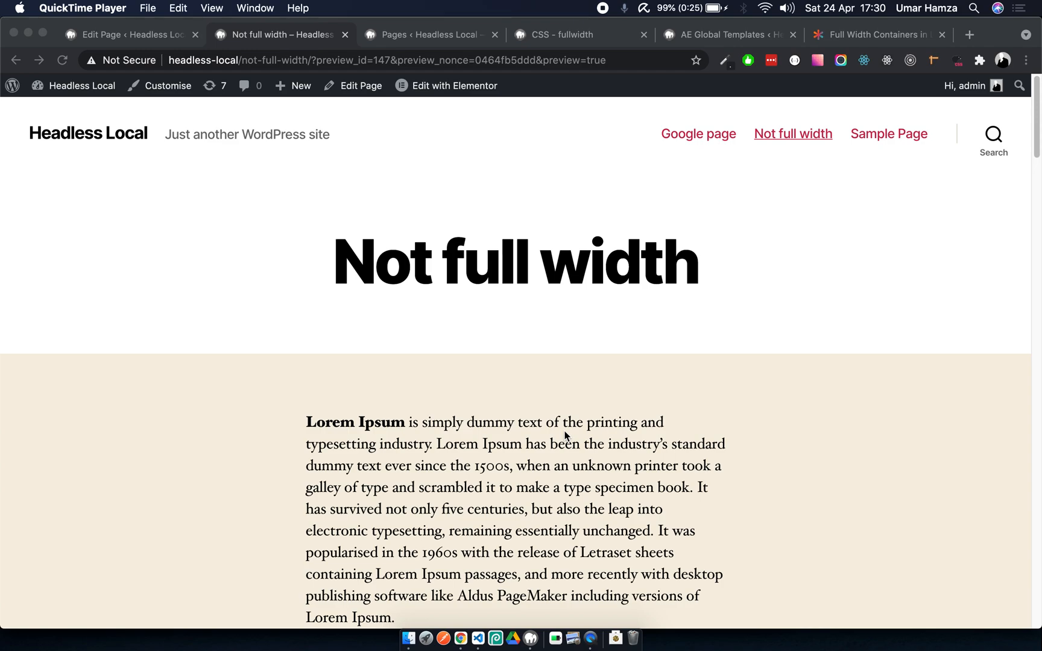
mouse_move(357, 295)
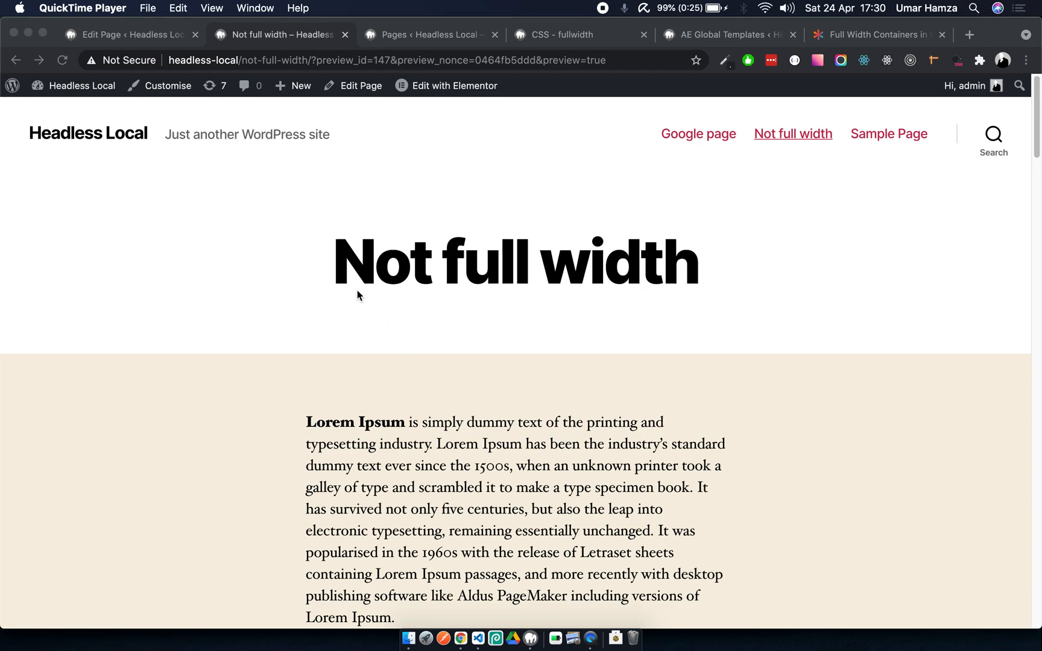
Scroll through the existing narrow page and select its Lorem Ipsum paragraph.
scroll("down", 3)
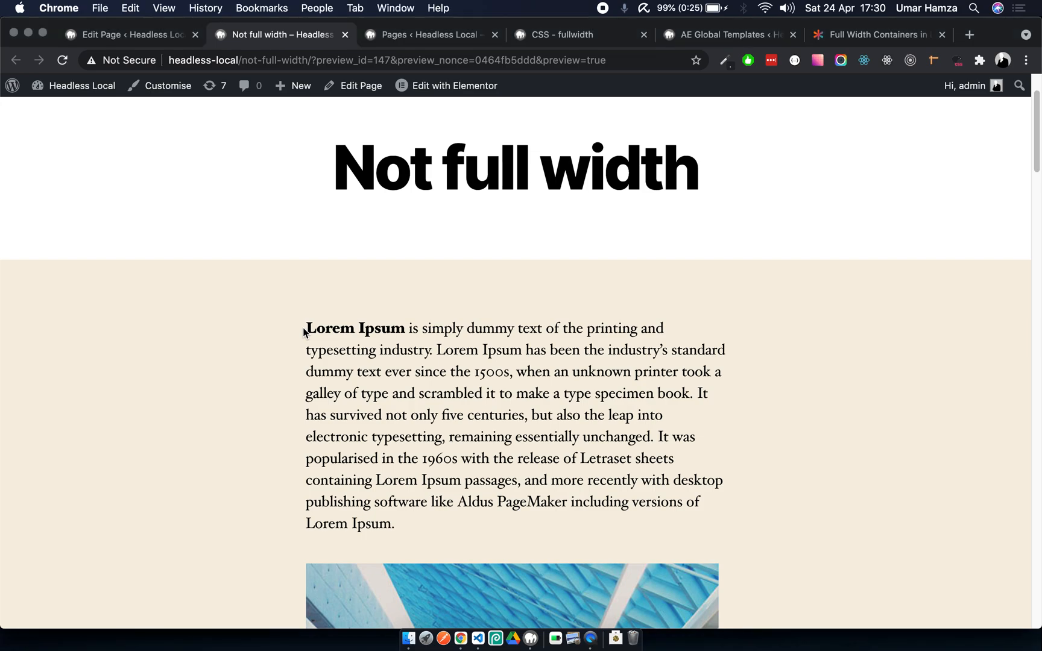
left_click_drag(305, 328, 736, 514)
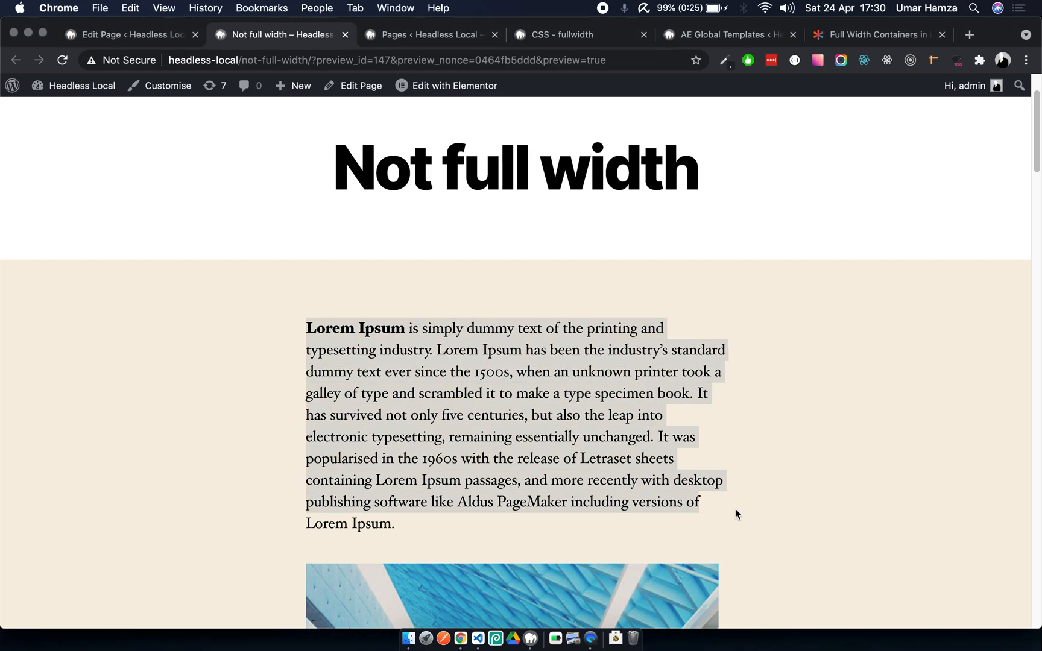
scroll("down", 3)
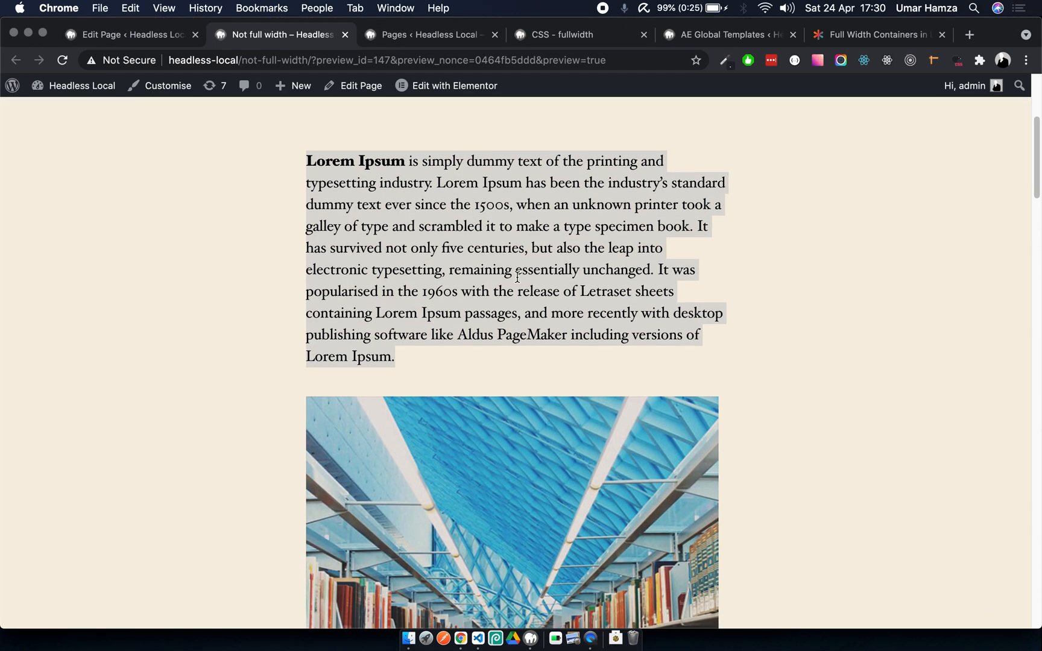
scroll("down", 3)
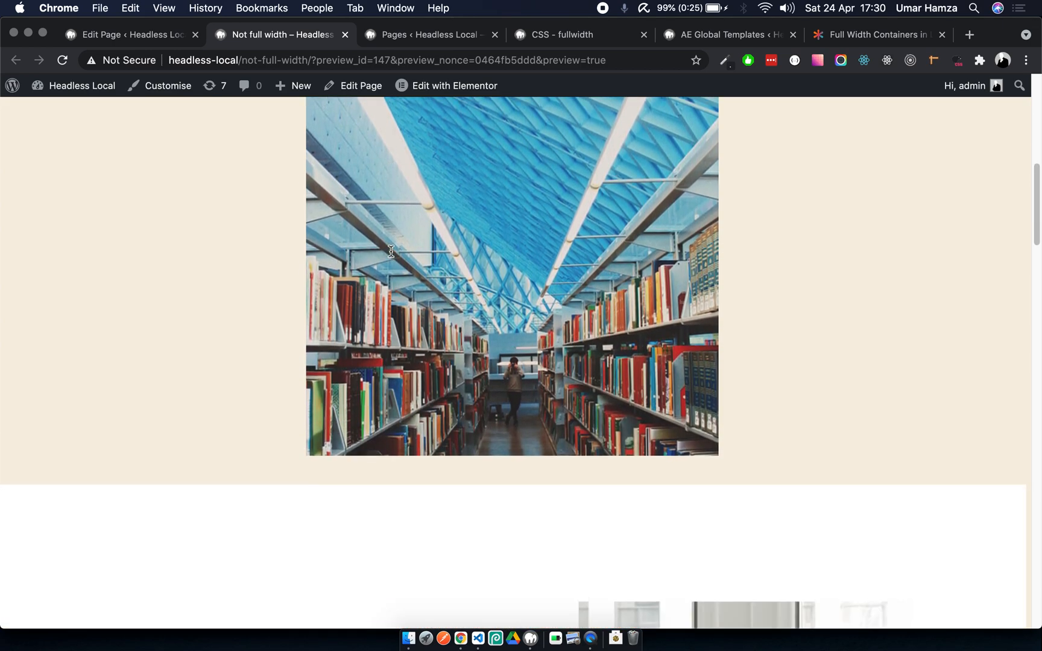
scroll("down", 3)
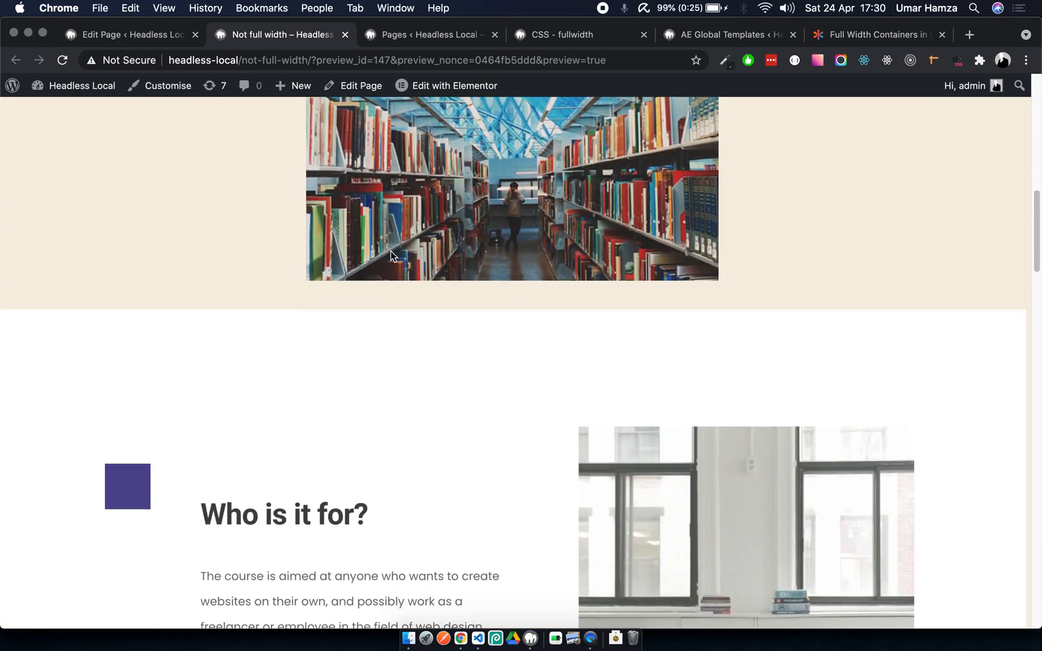
scroll("down", 3)
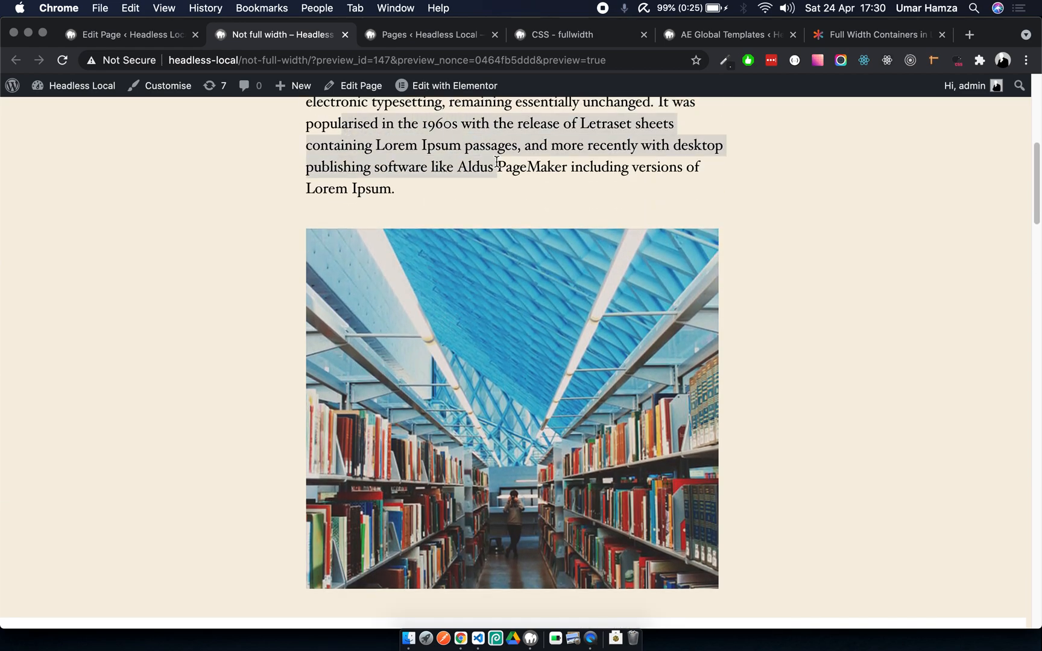
scroll("down", 3)
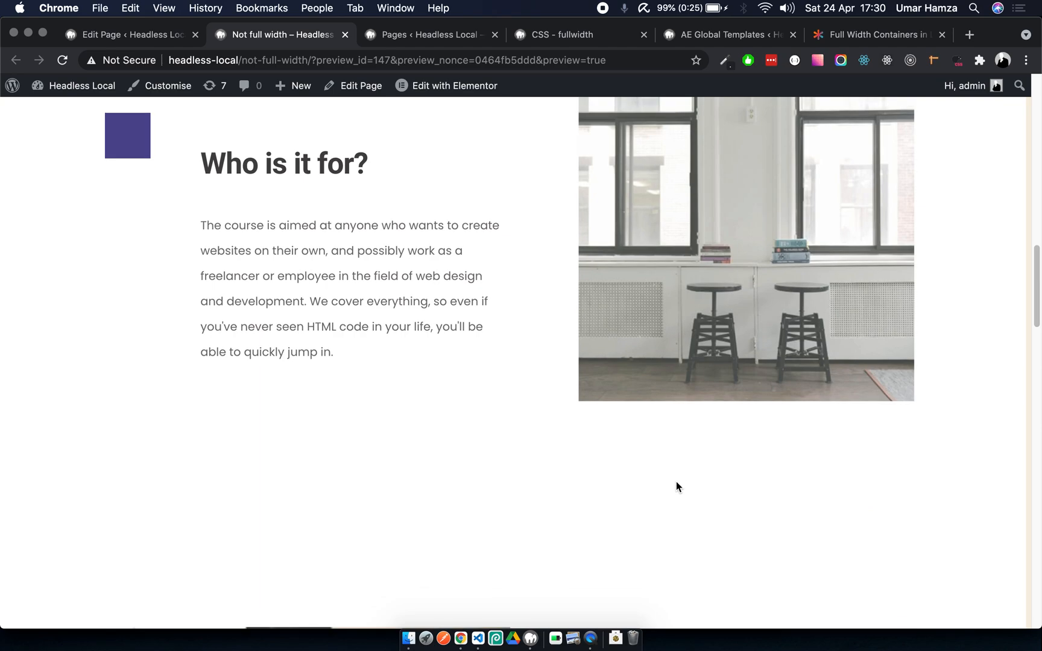
scroll("down", 3)
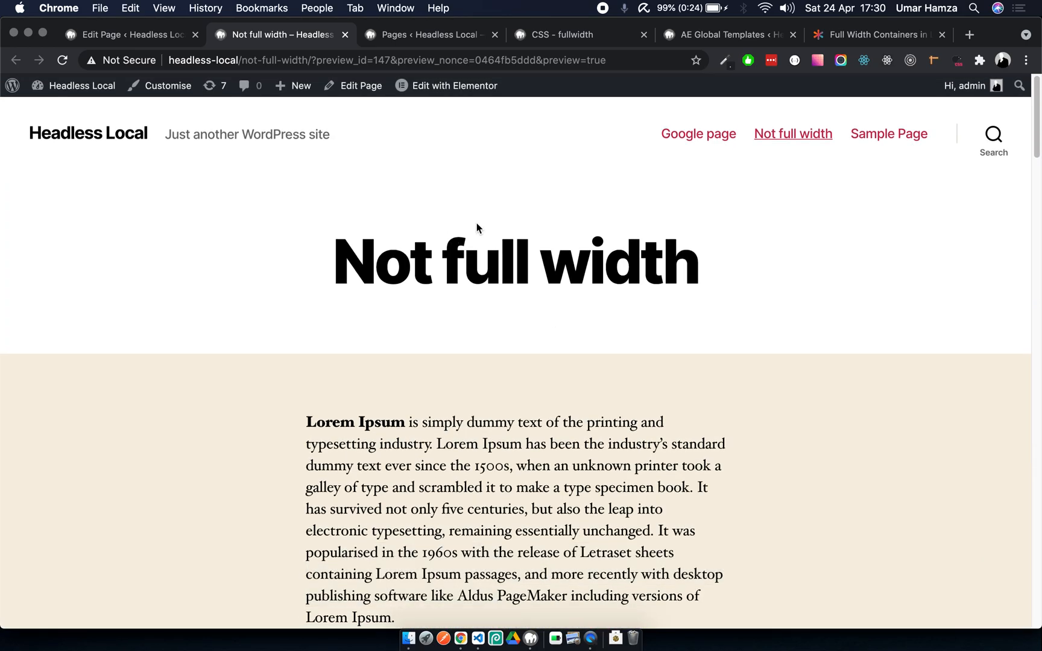
scroll("down", 3)
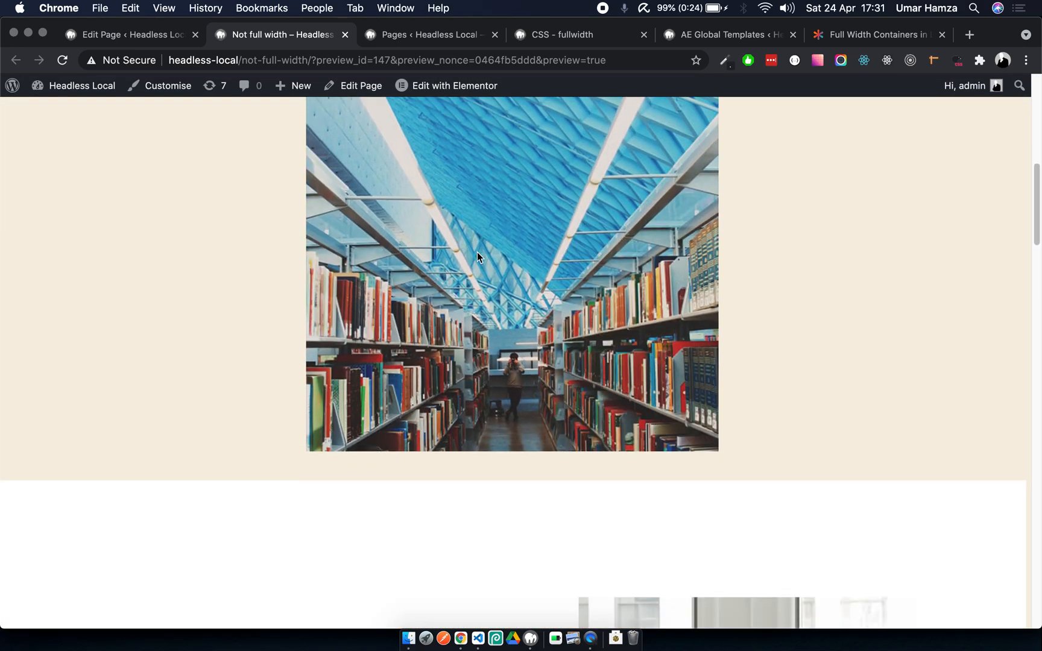
Create a new AE template titled 'full width section' and open it in Elementor.
left_click(727, 35)
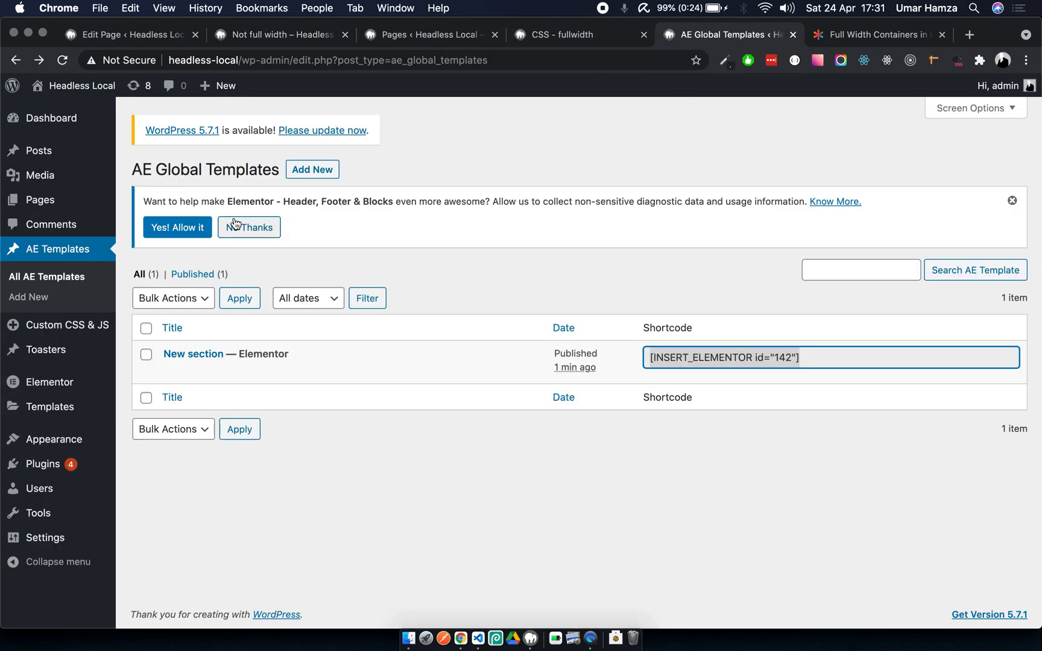
left_click(311, 170)
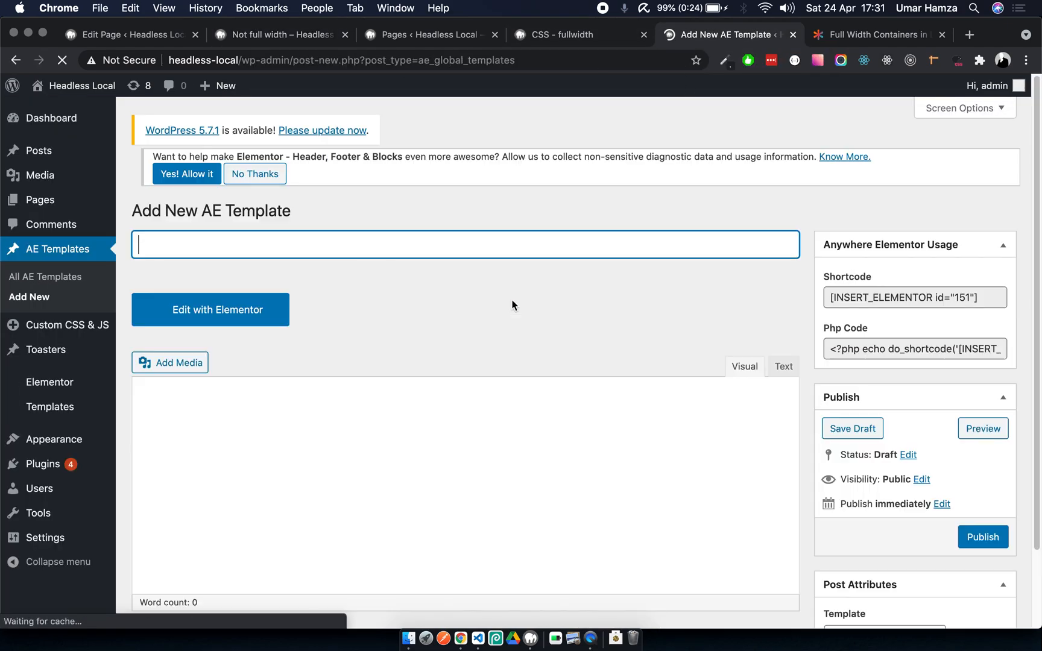
type("full width se")
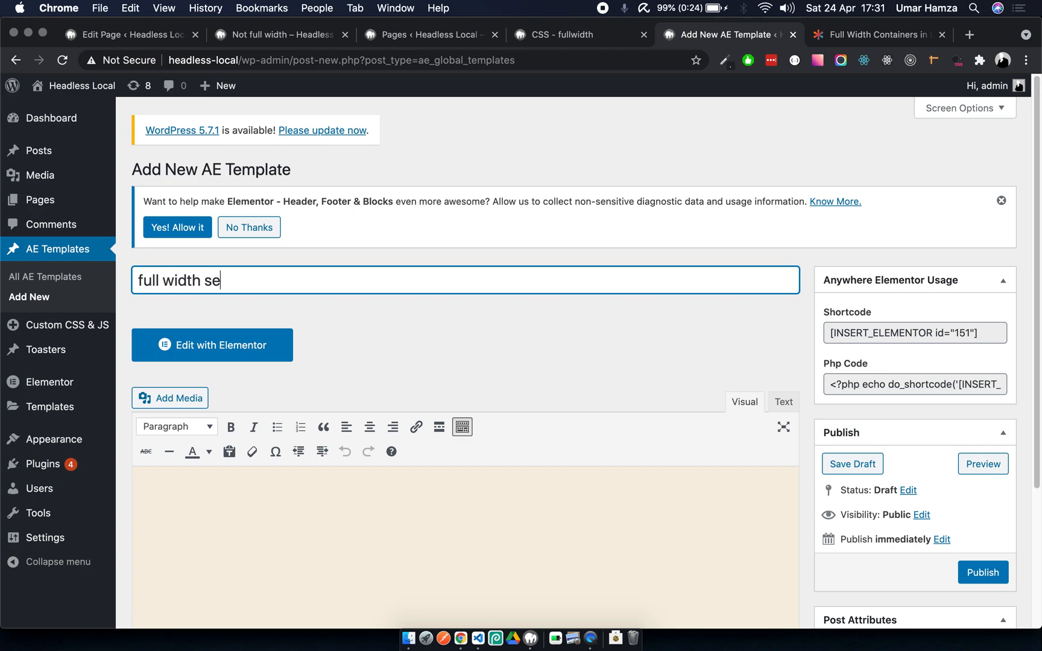
type("ction")
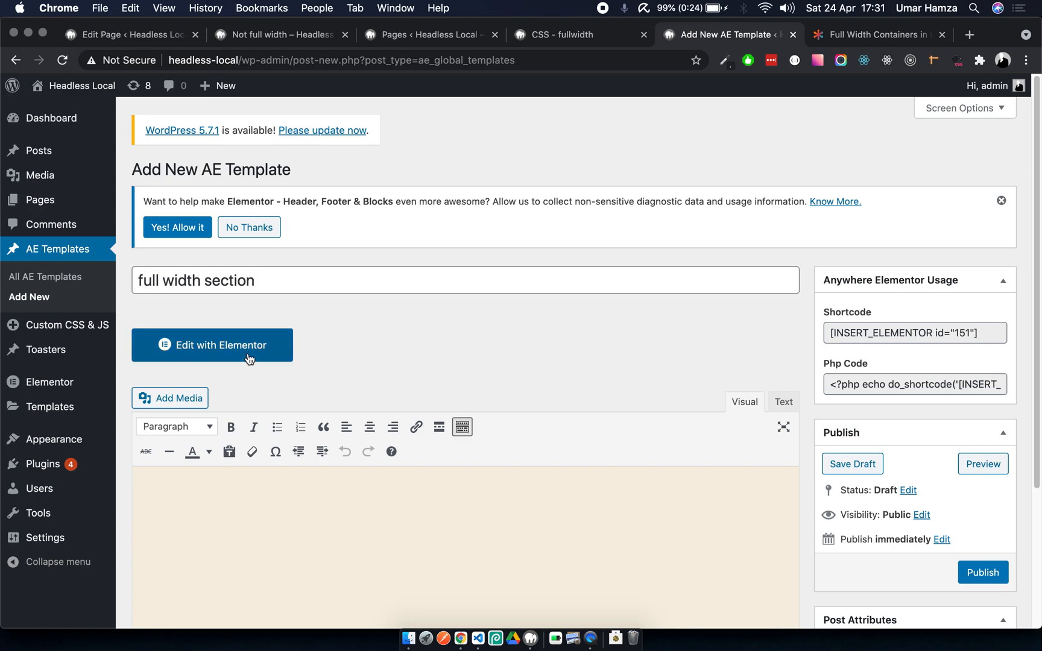
left_click(212, 345)
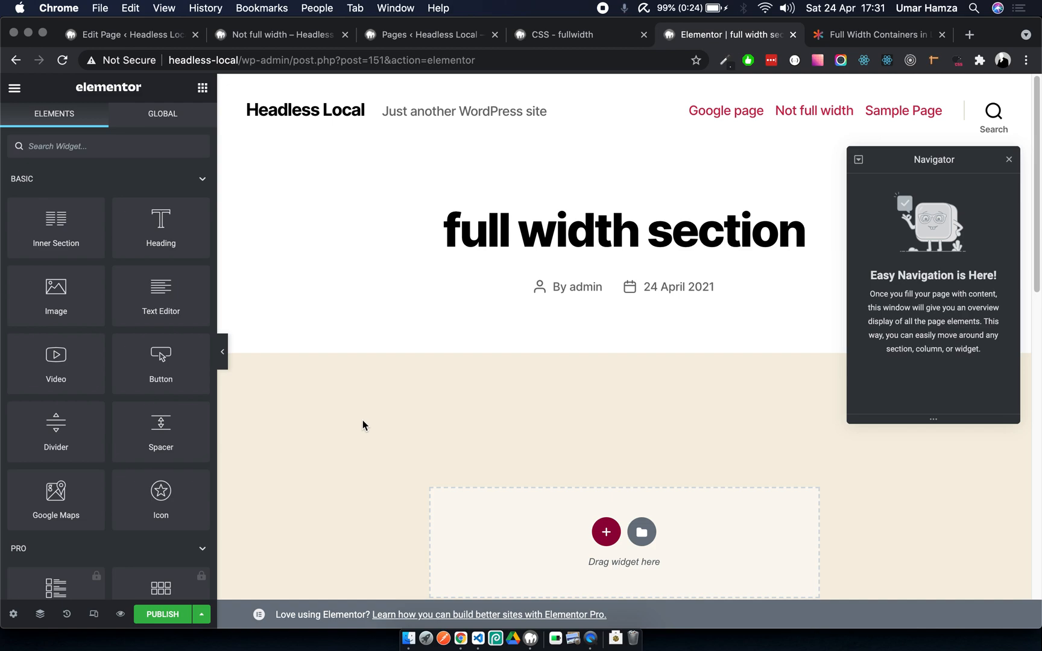
mouse_move(13, 614)
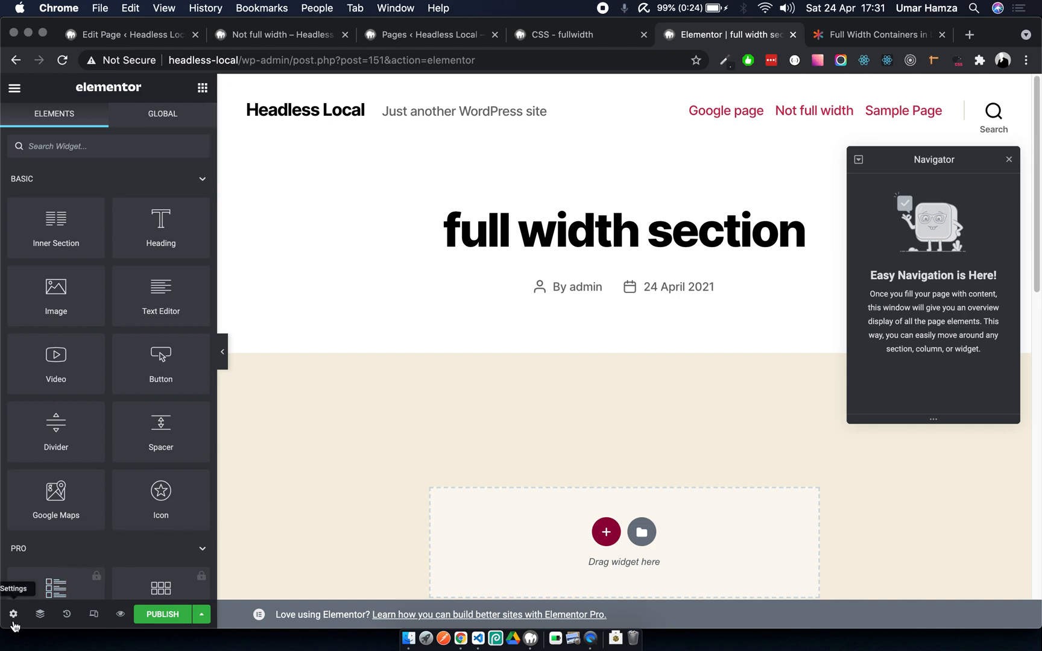
Set the template's Page Layout to Elementor Full Width in Post Settings.
left_click(12, 614)
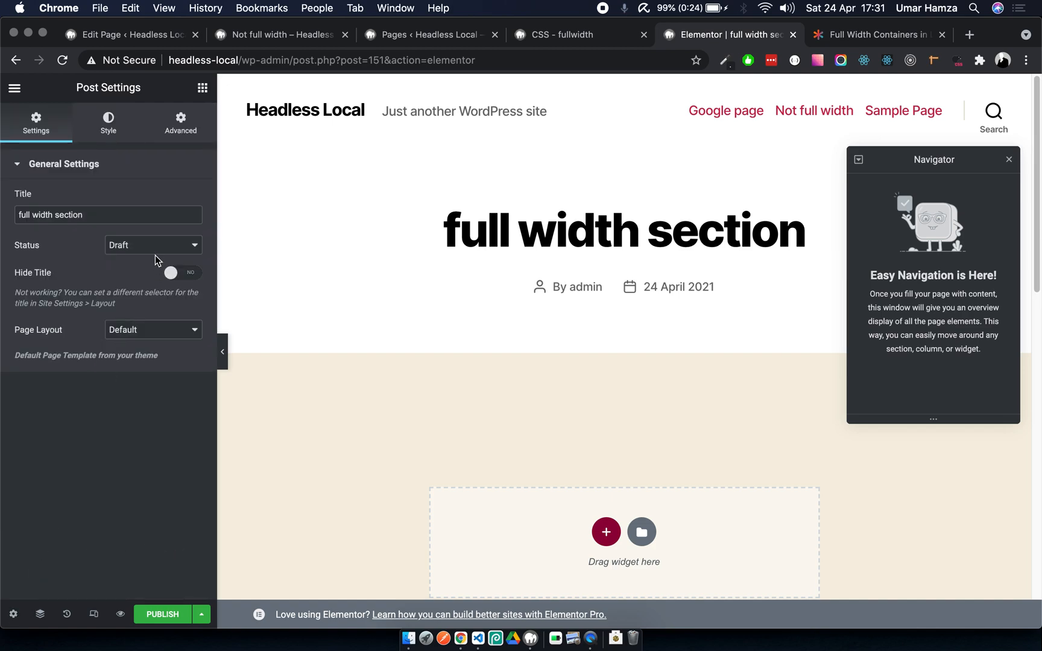
left_click(153, 330)
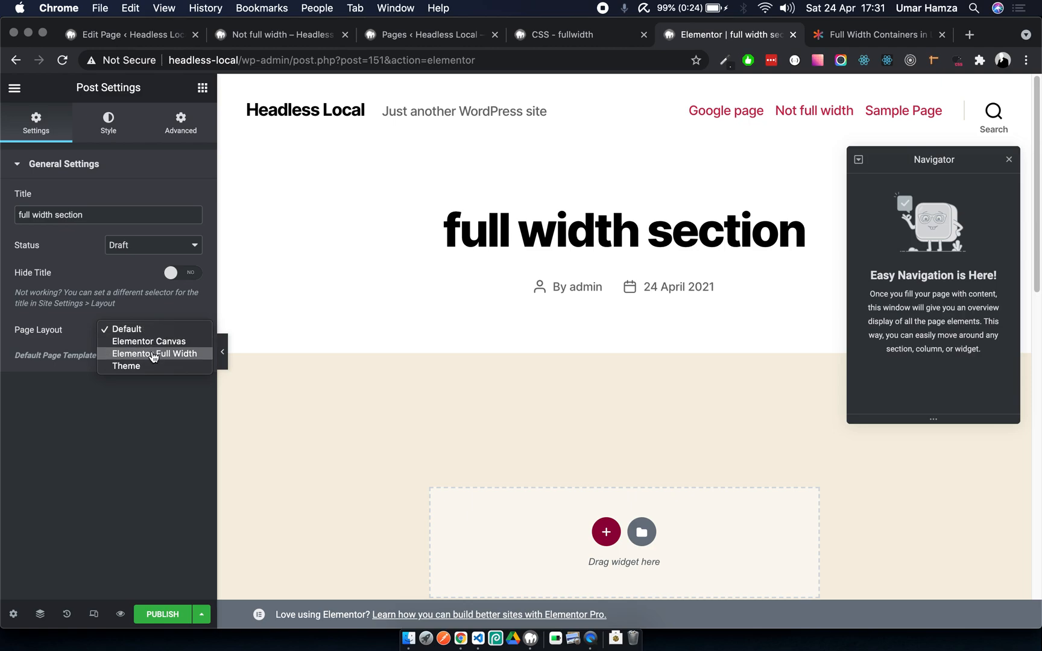
left_click(154, 354)
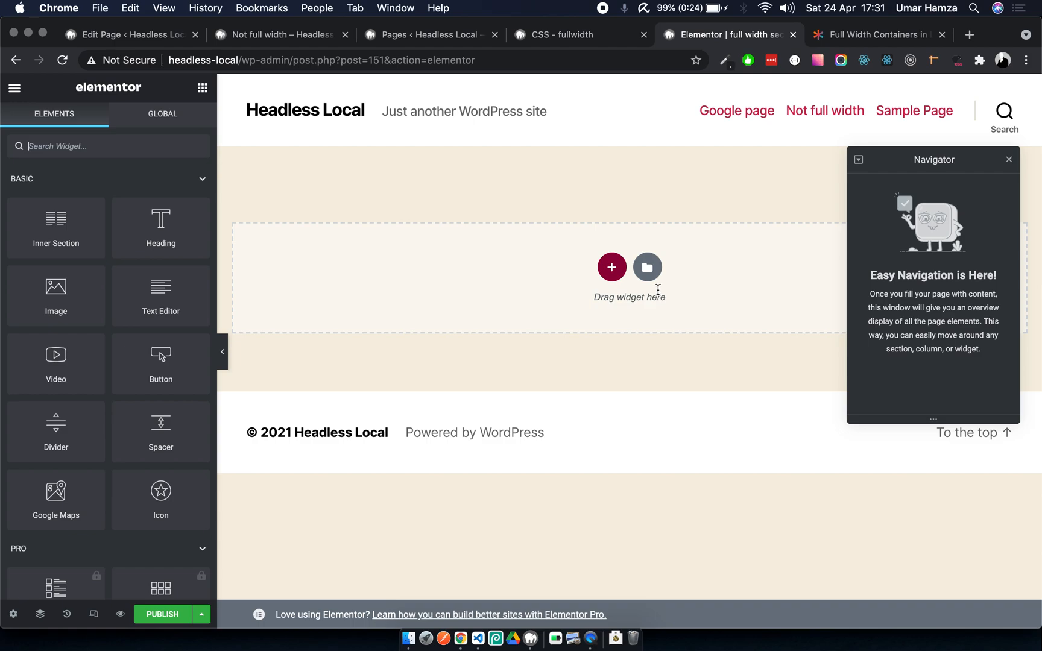
Insert the Homepage – Agency library design and trim it down to three sections.
left_click(646, 266)
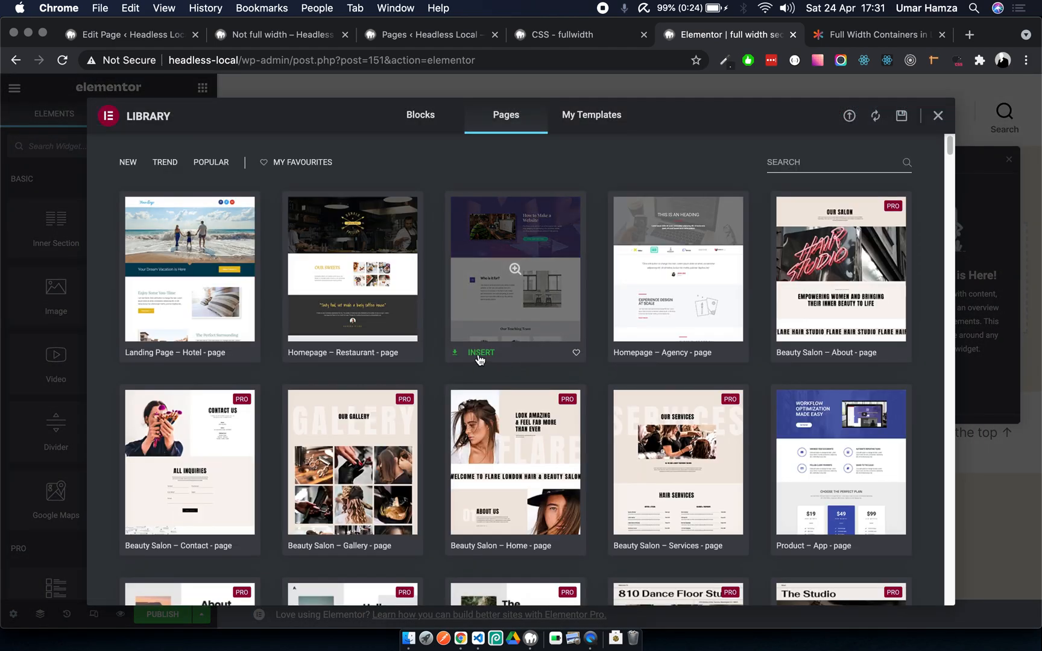
left_click(480, 352)
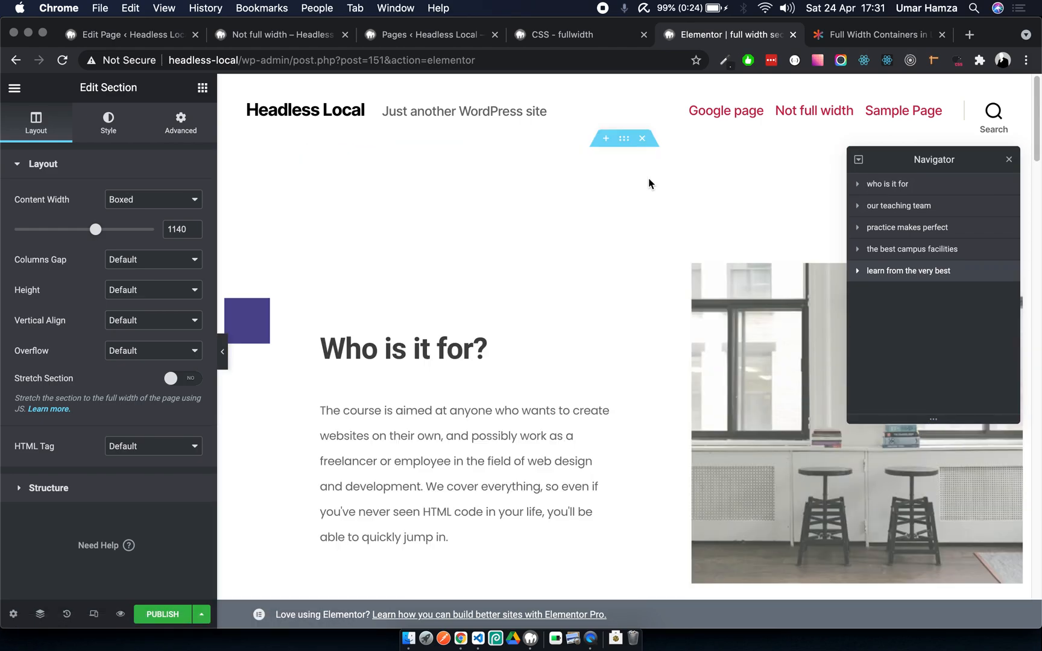
scroll("down", 3)
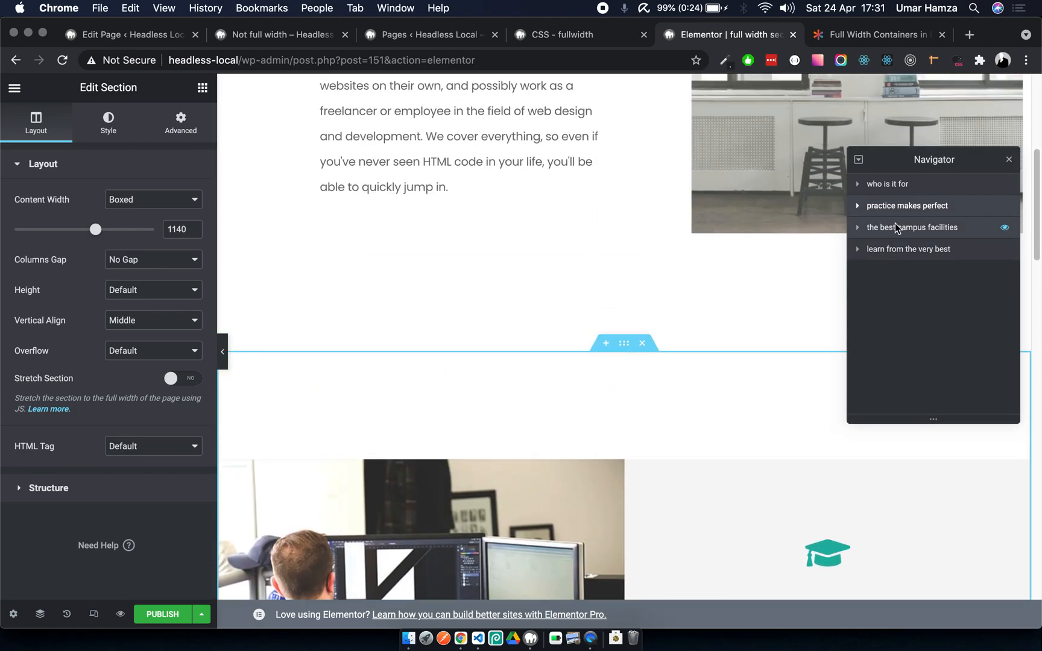
scroll("down", 3)
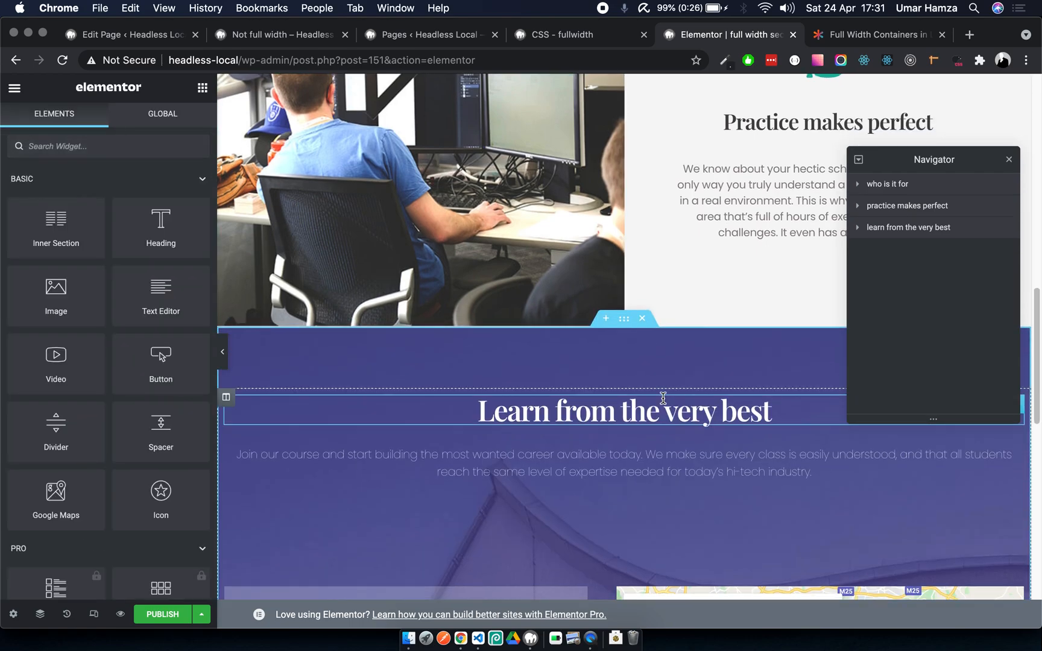
scroll("down", 3)
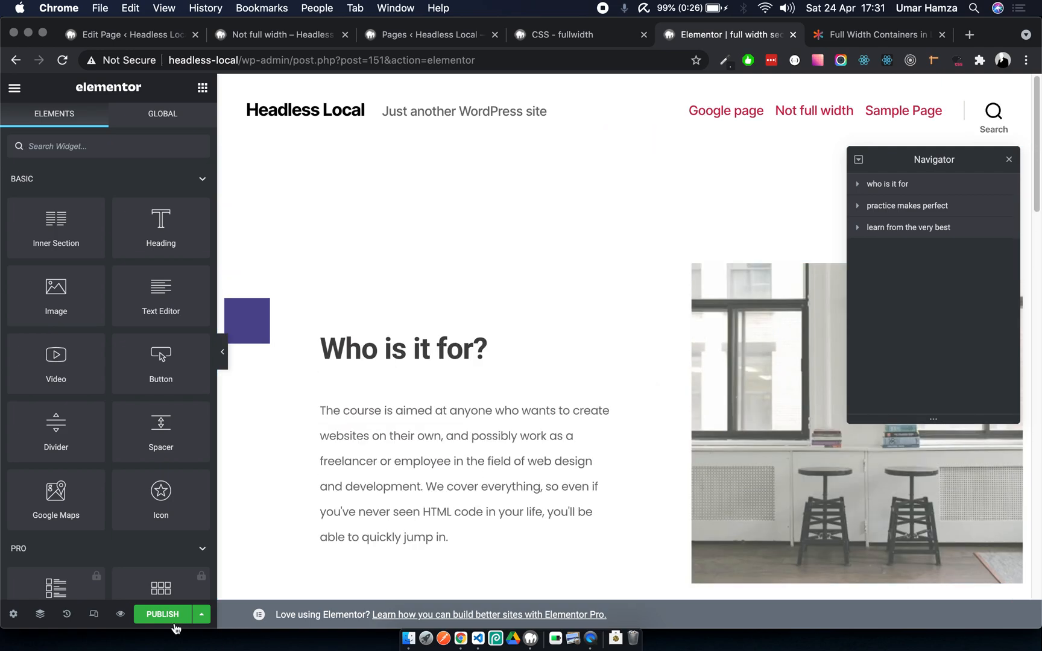
Publish the template and copy its [INSERT_ELEMENTOR id="151"] shortcode from the AE Global Templates list.
left_click(162, 614)
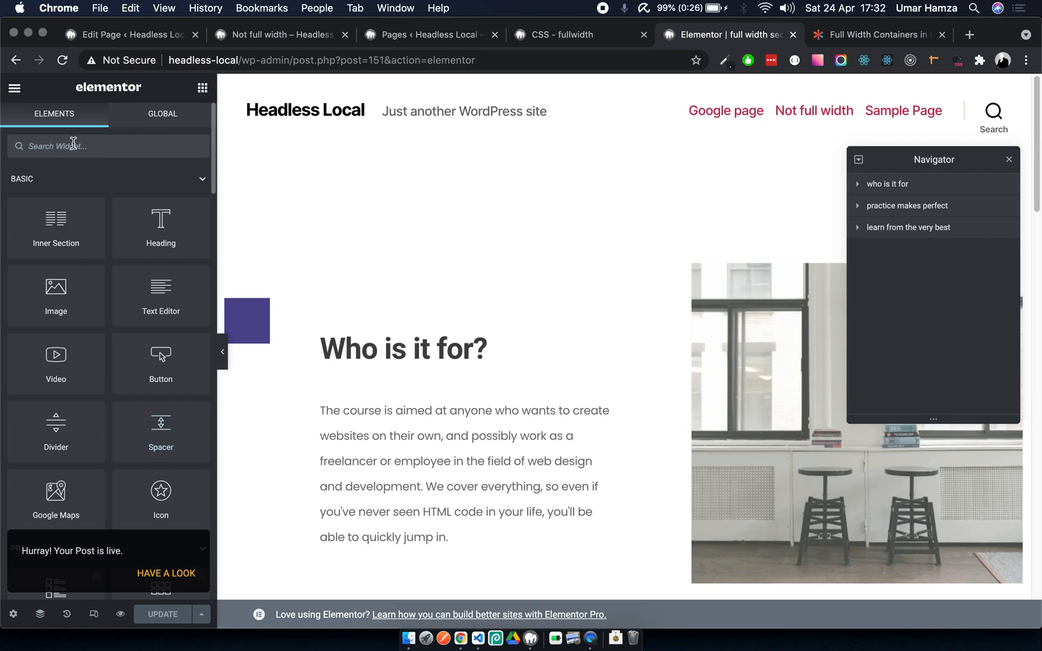
left_click(16, 60)
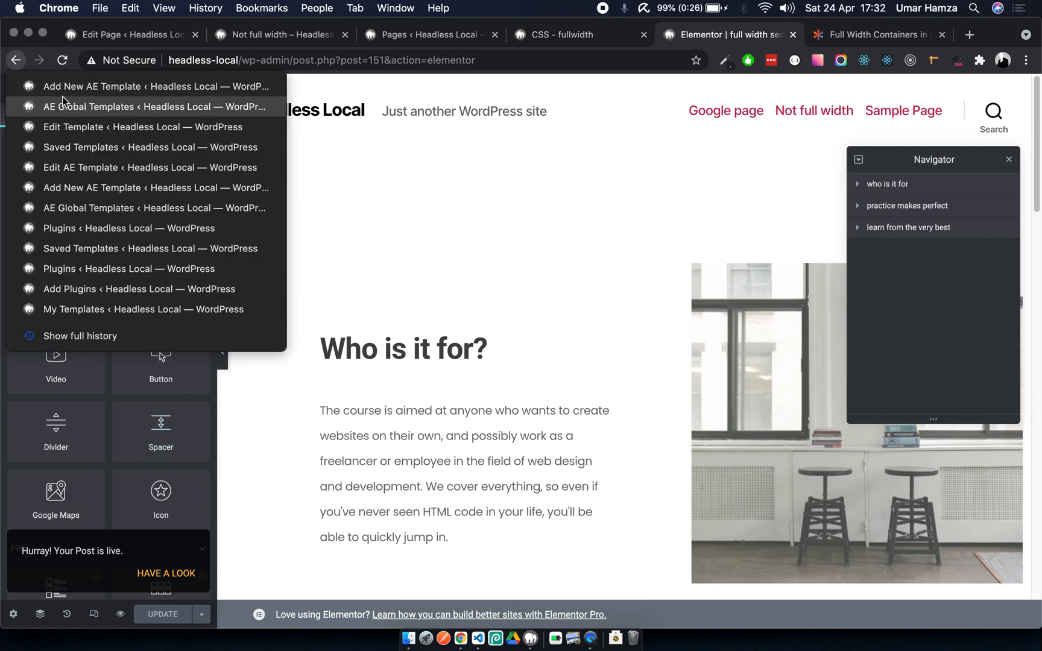
left_click(89, 106)
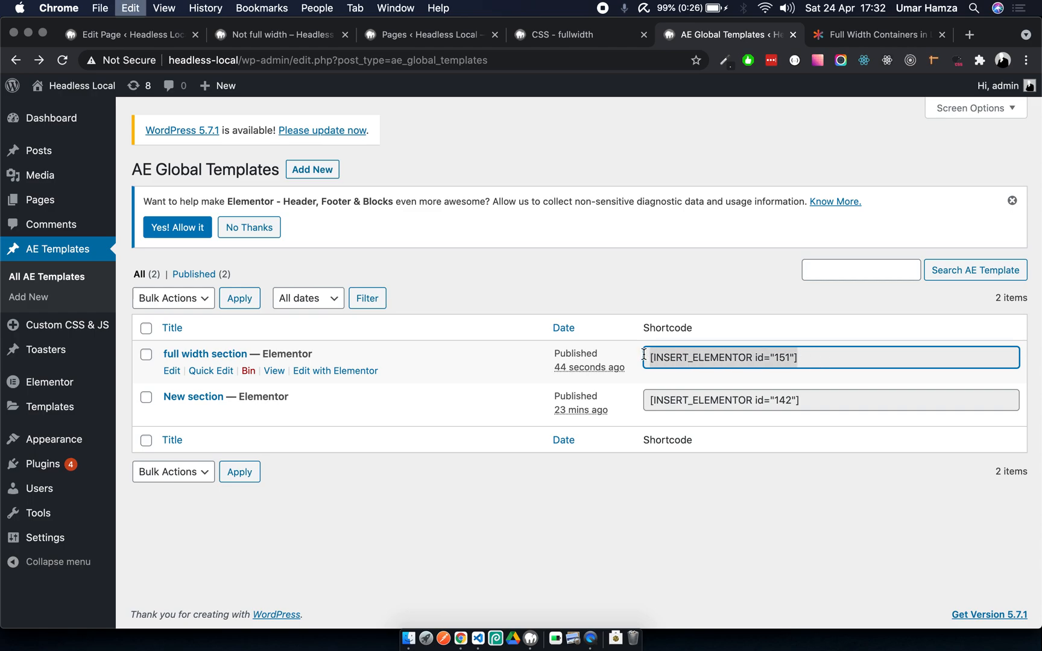
left_click(49, 407)
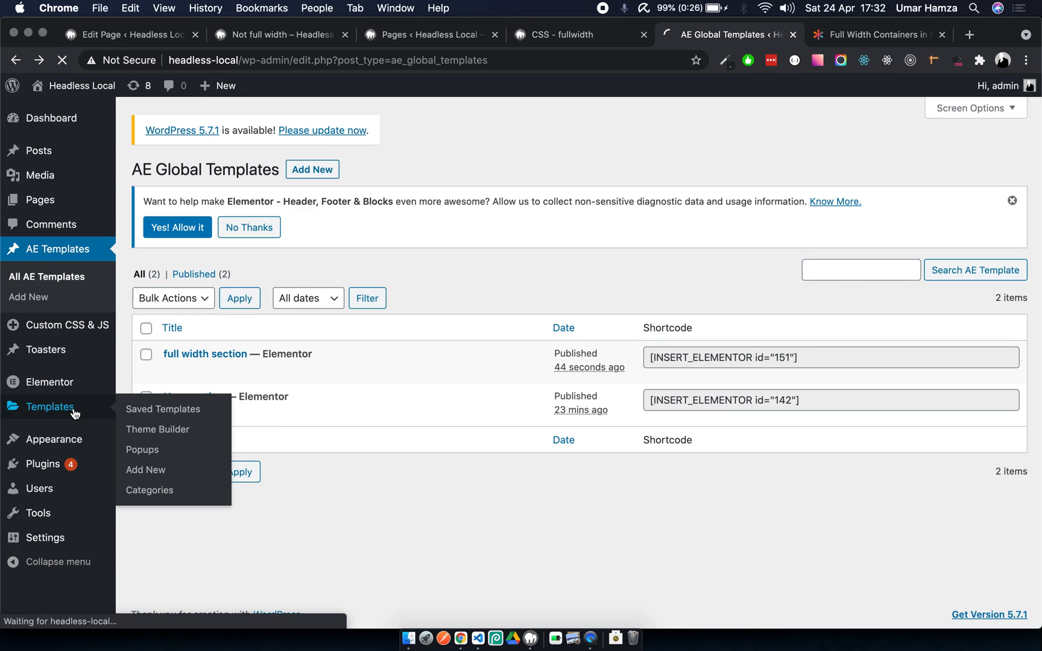
left_click(161, 409)
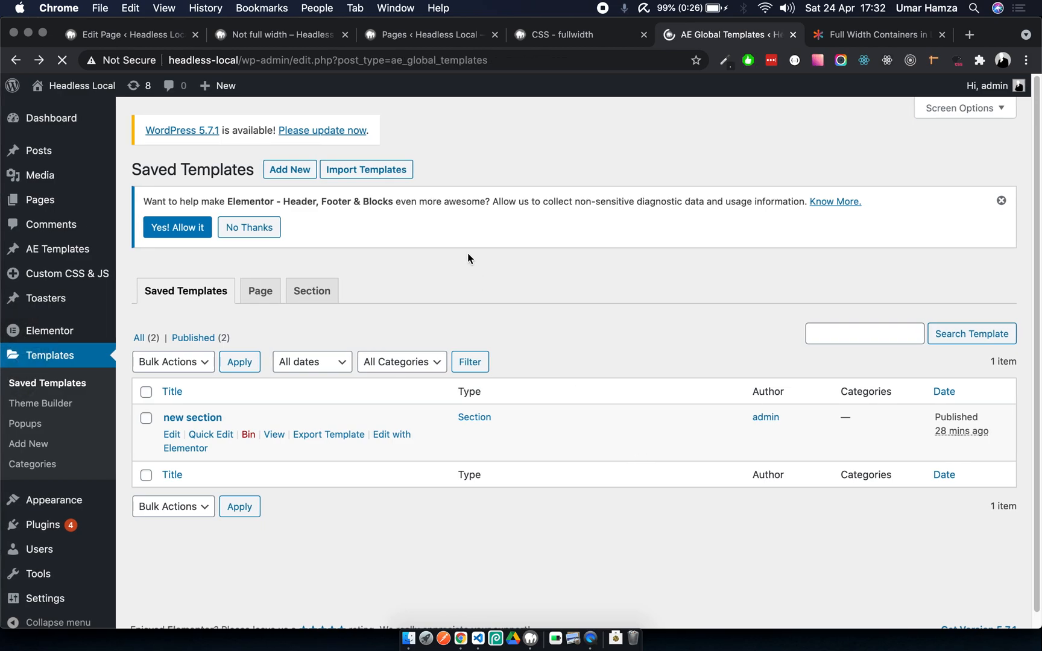
left_click(58, 249)
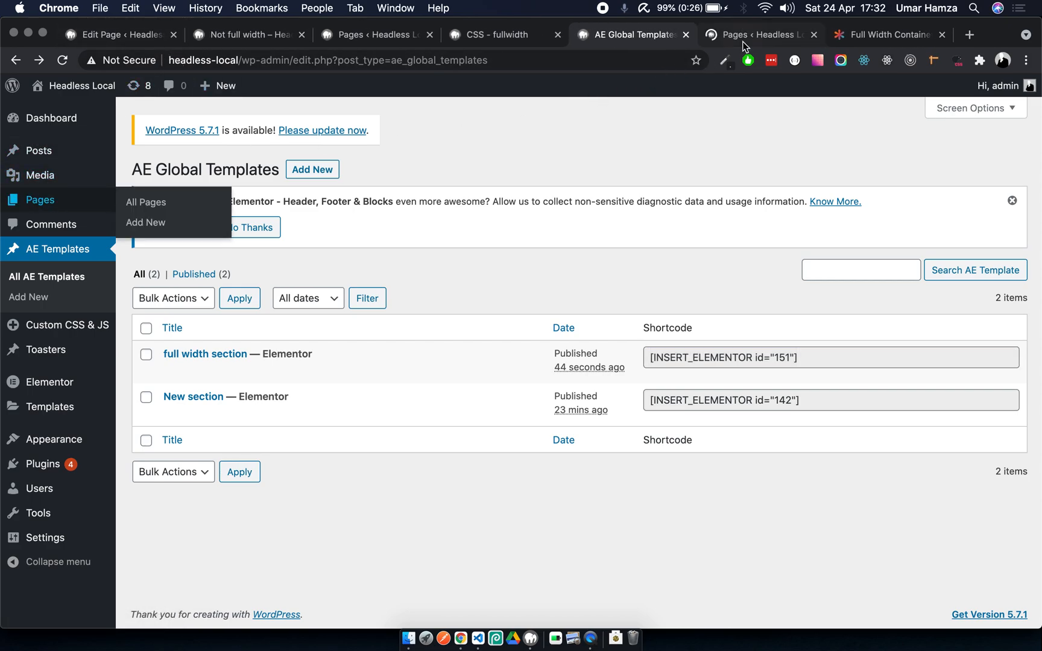
Start a new page titled 'full width'.
left_click(758, 34)
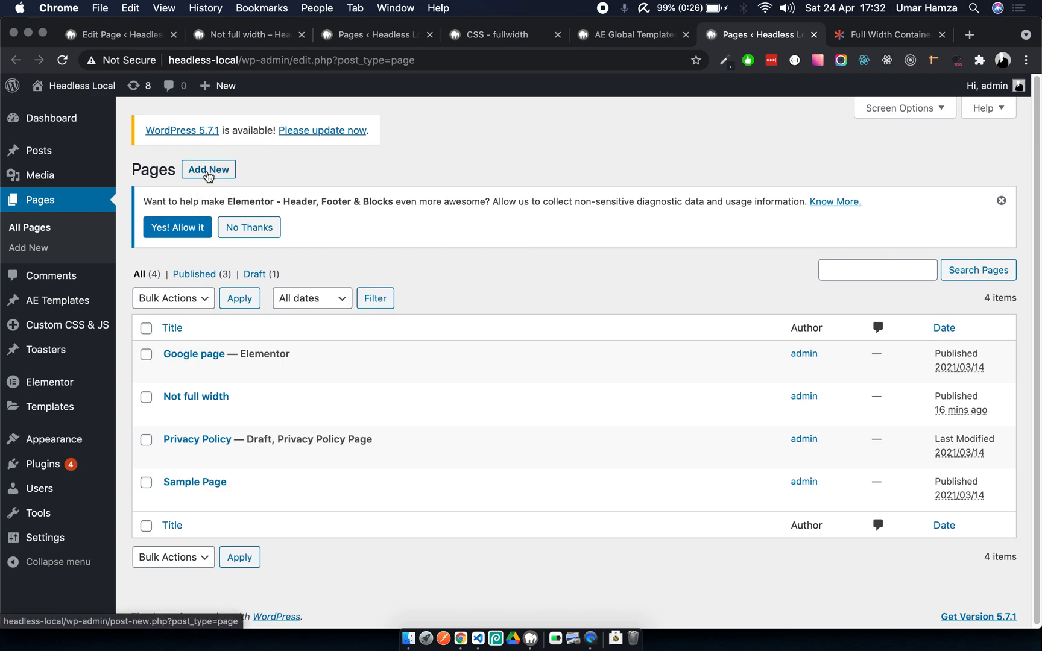
left_click(208, 170)
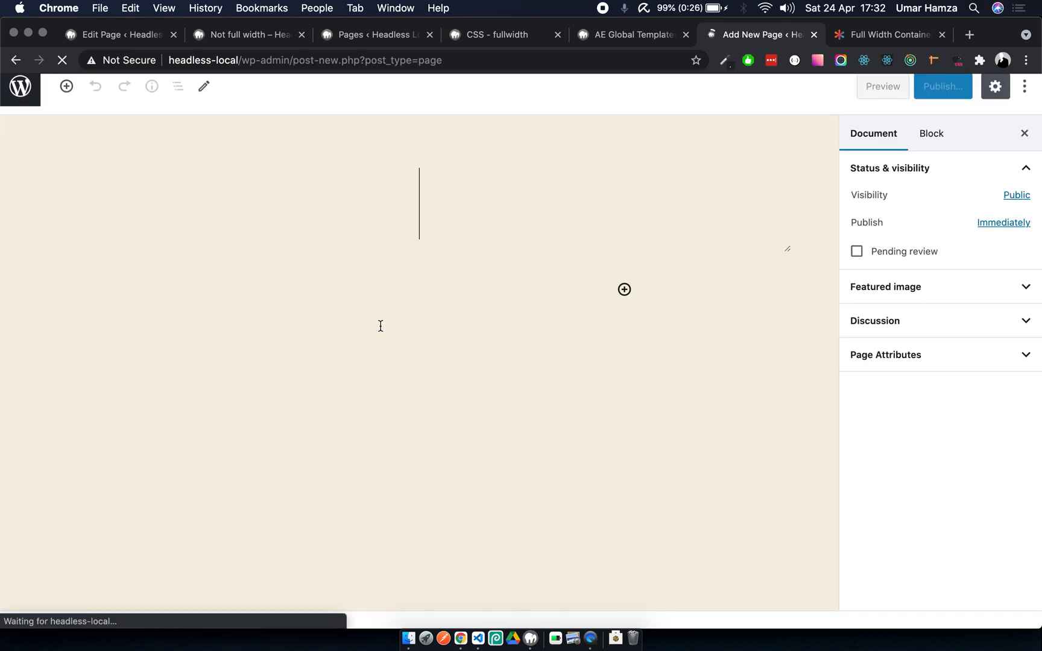
type("full widt")
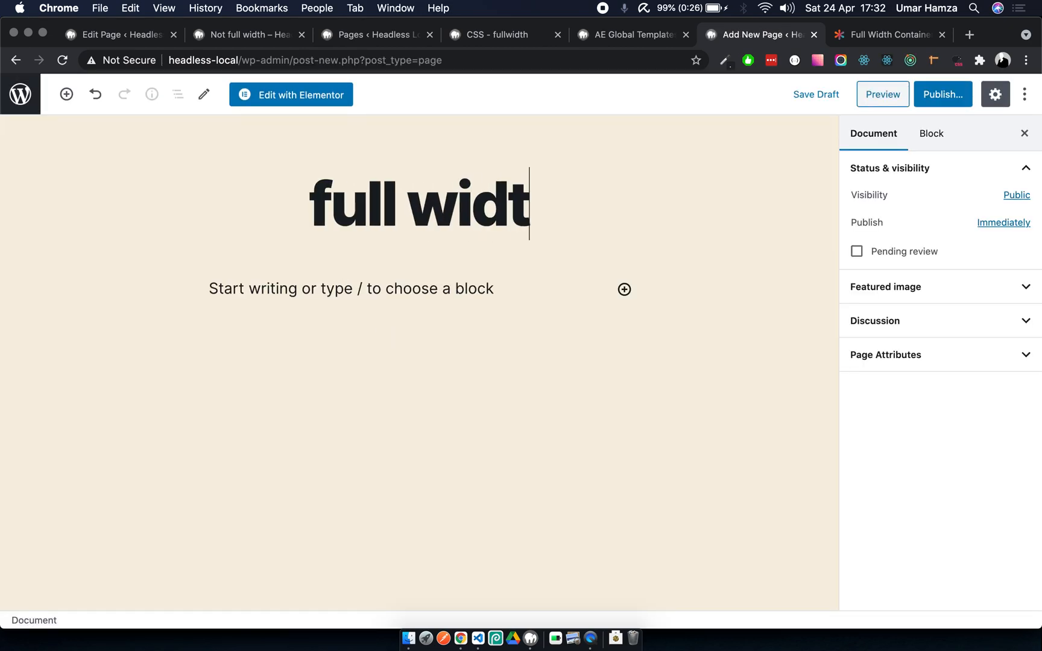
type("h")
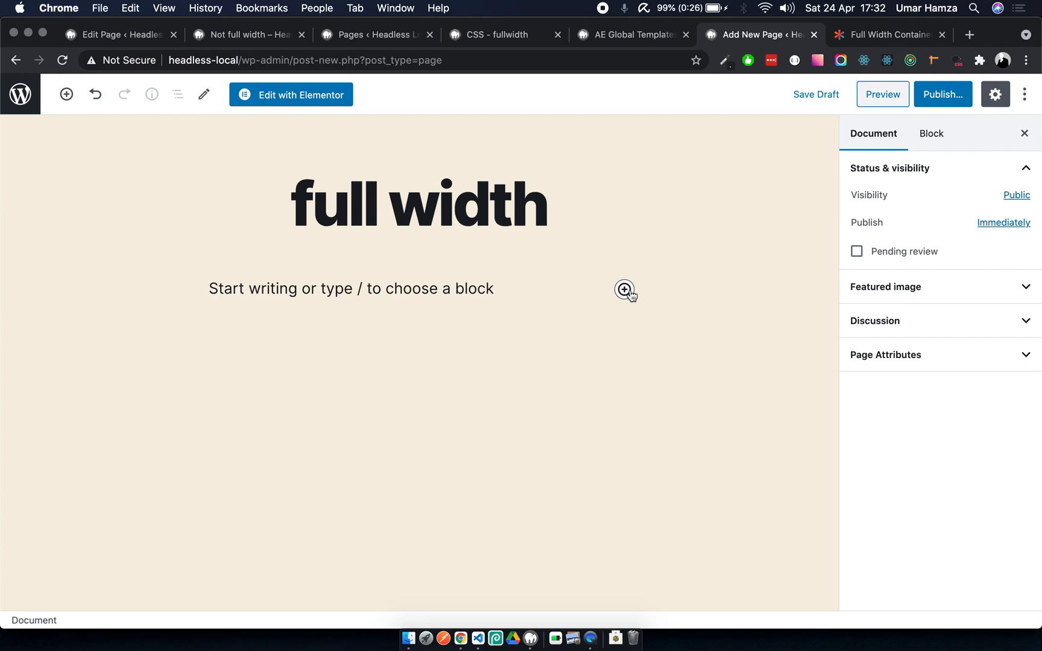
Add an Image block with the library photo and a Shortcode block holding [INSERT_ELEMENTOR id="151"].
left_click(623, 289)
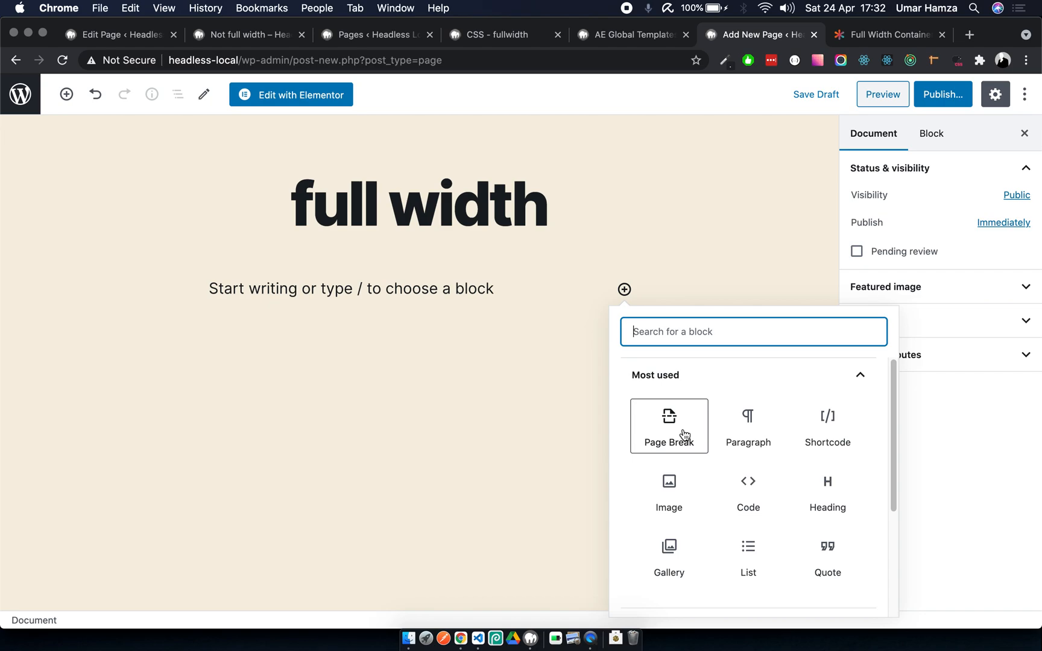
left_click(669, 492)
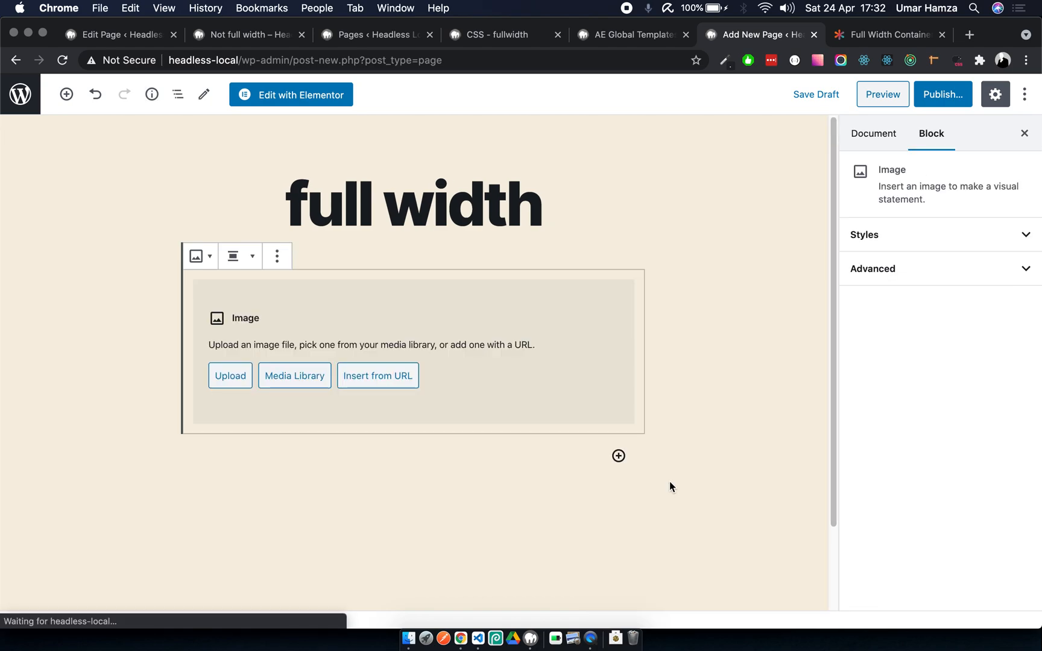
left_click(294, 375)
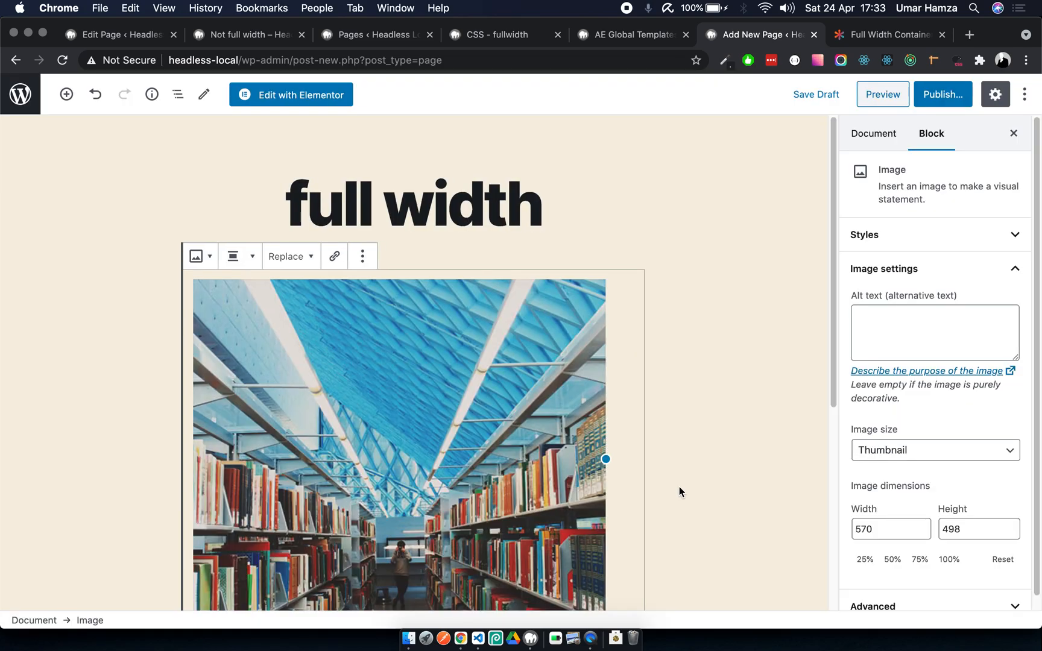
left_click(618, 367)
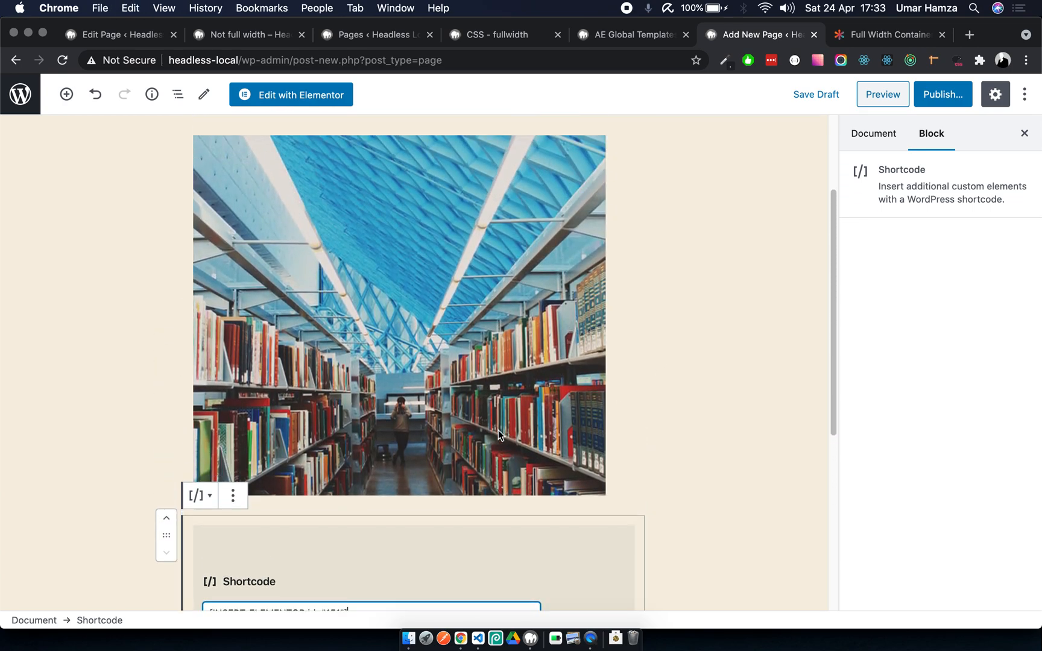
left_click(873, 134)
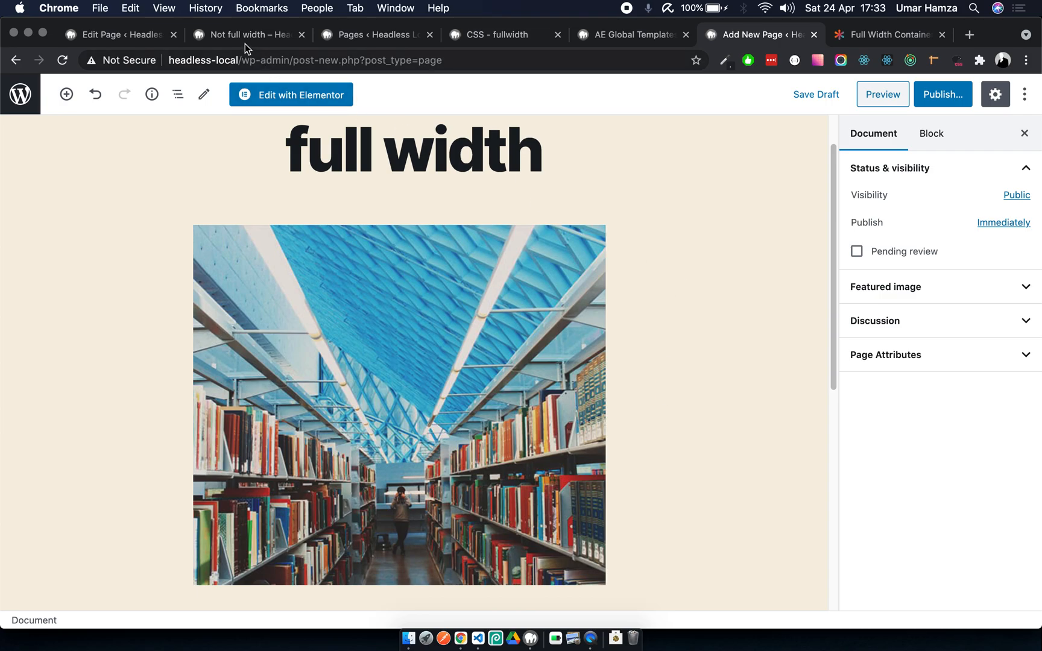
Copy the Lorem Ipsum paragraph from the Not full width page into a Paragraph block and publish the page.
left_click(249, 35)
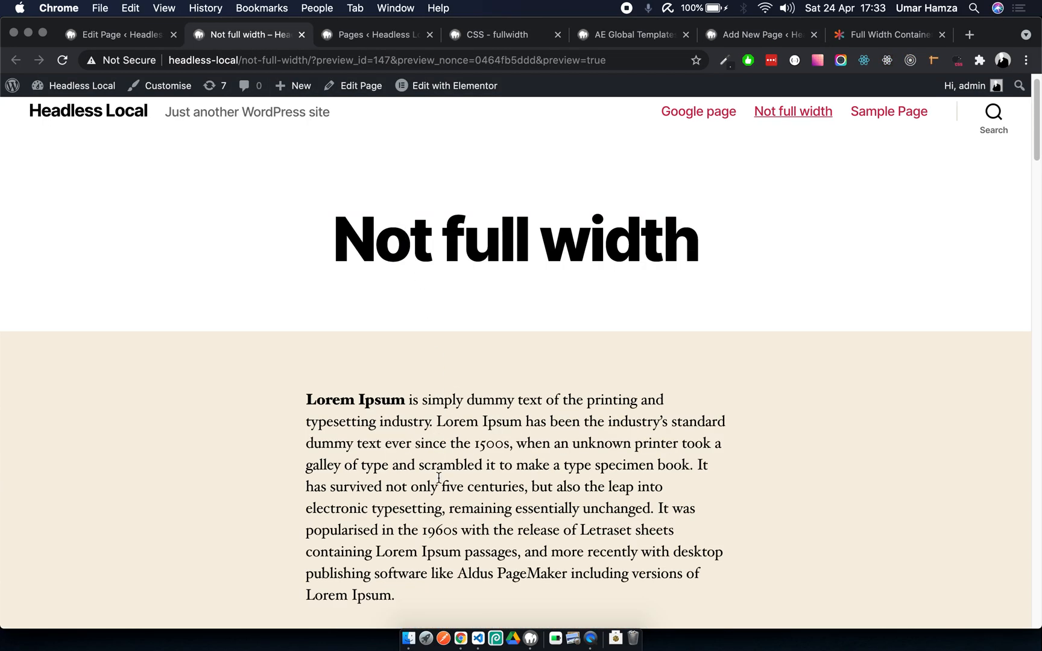
left_click_drag(305, 399, 394, 596)
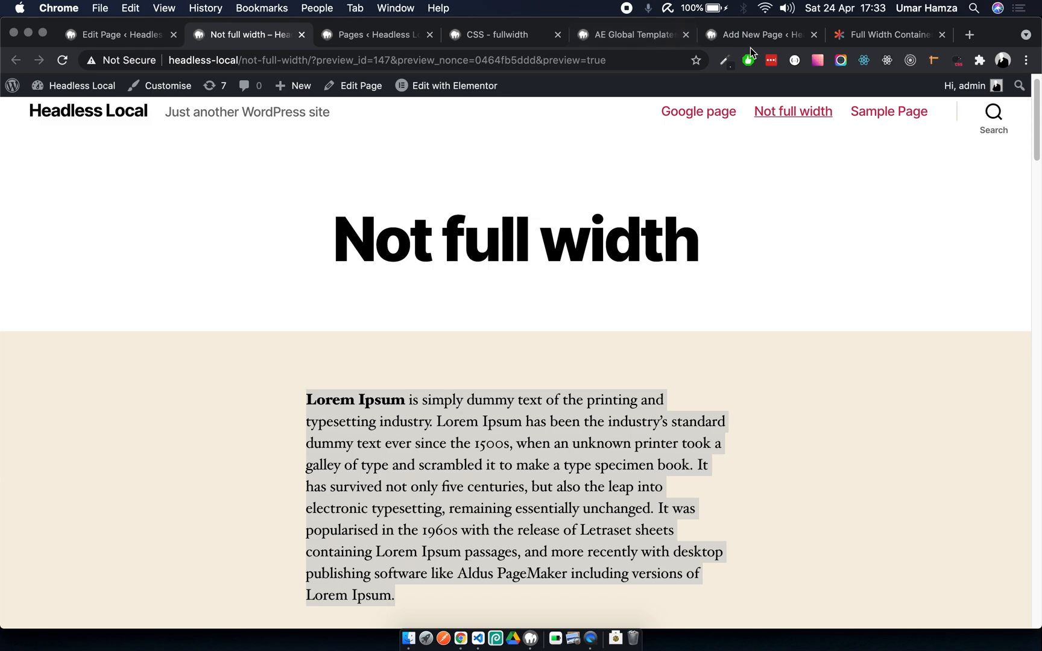
left_click(757, 35)
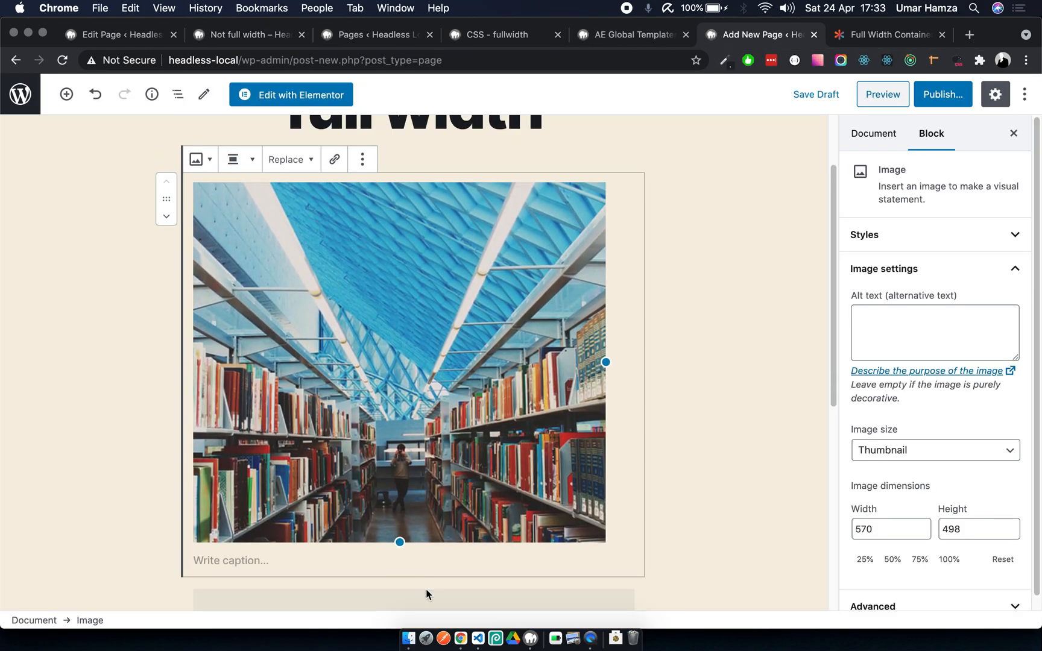
left_click(398, 526)
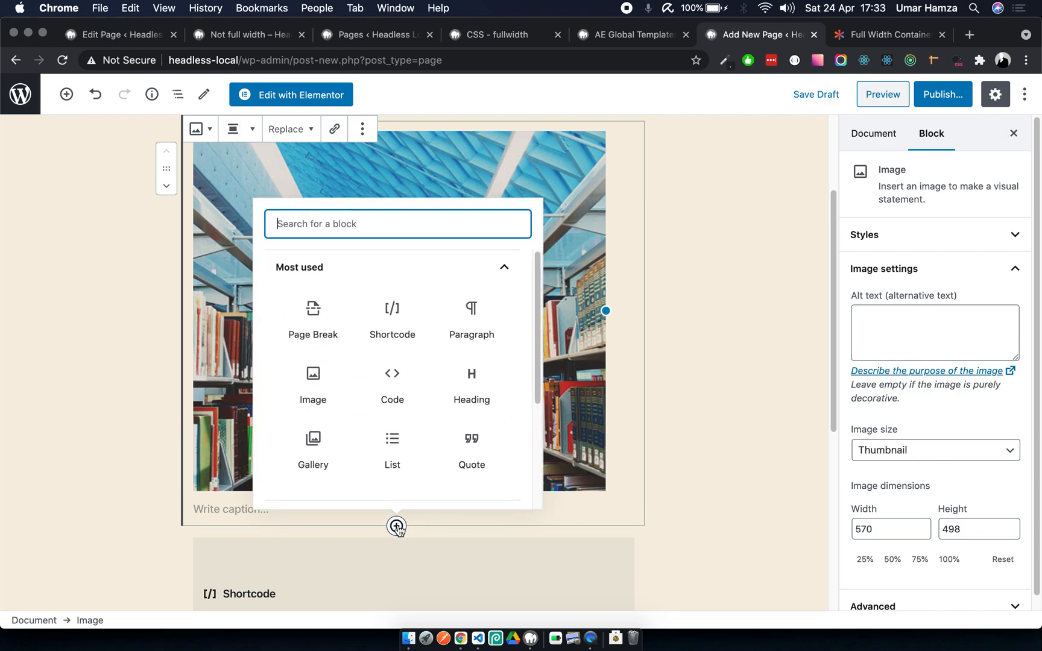
left_click(470, 316)
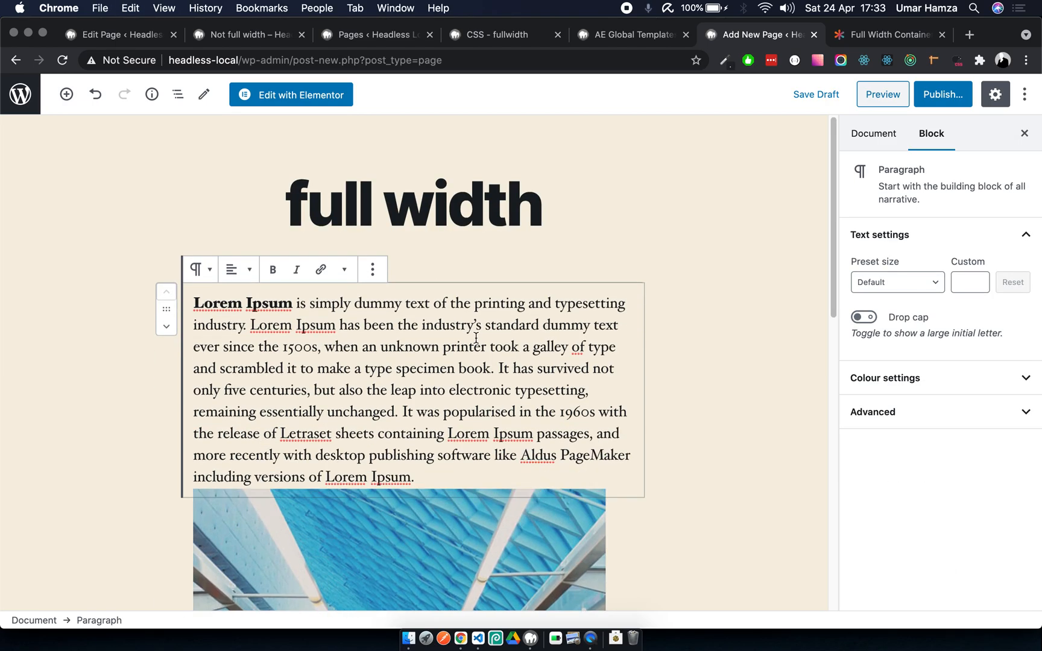
scroll("down", 3)
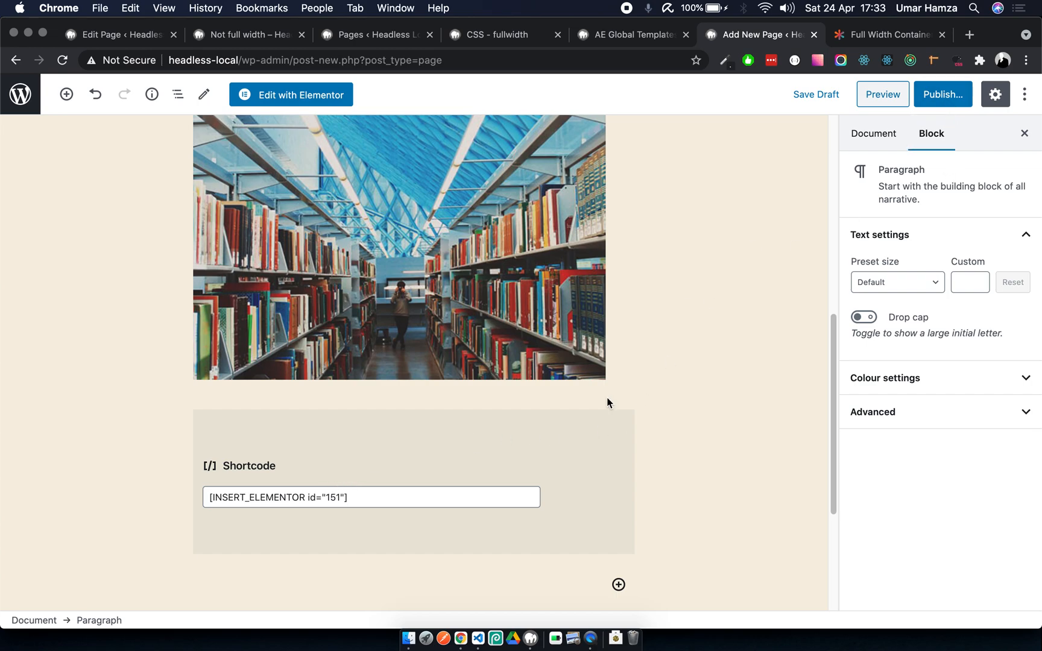
left_click(942, 94)
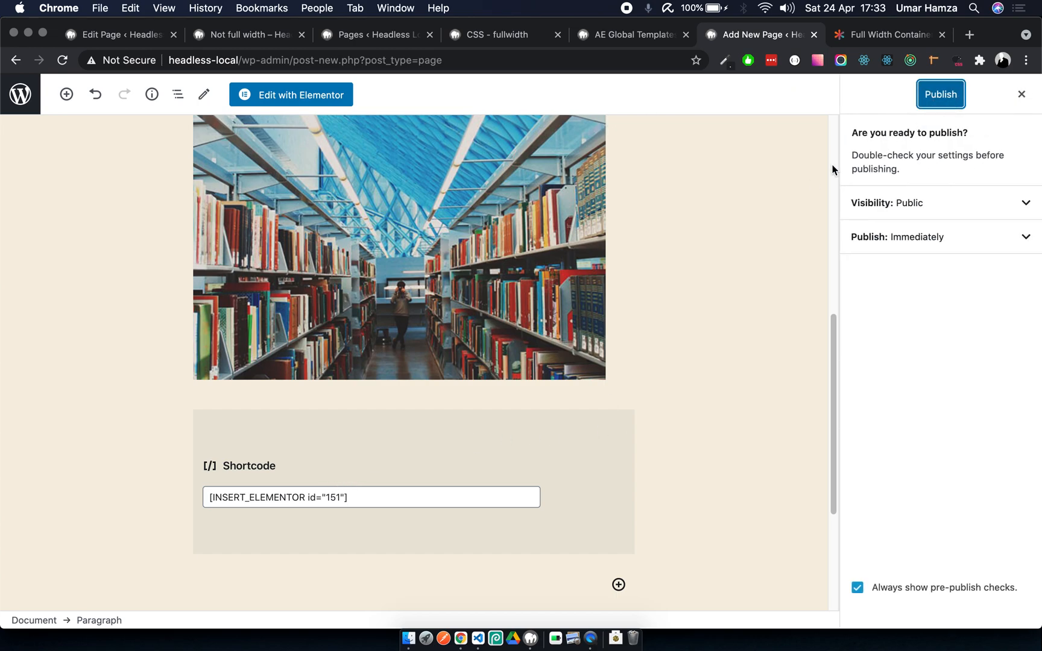
left_click(940, 94)
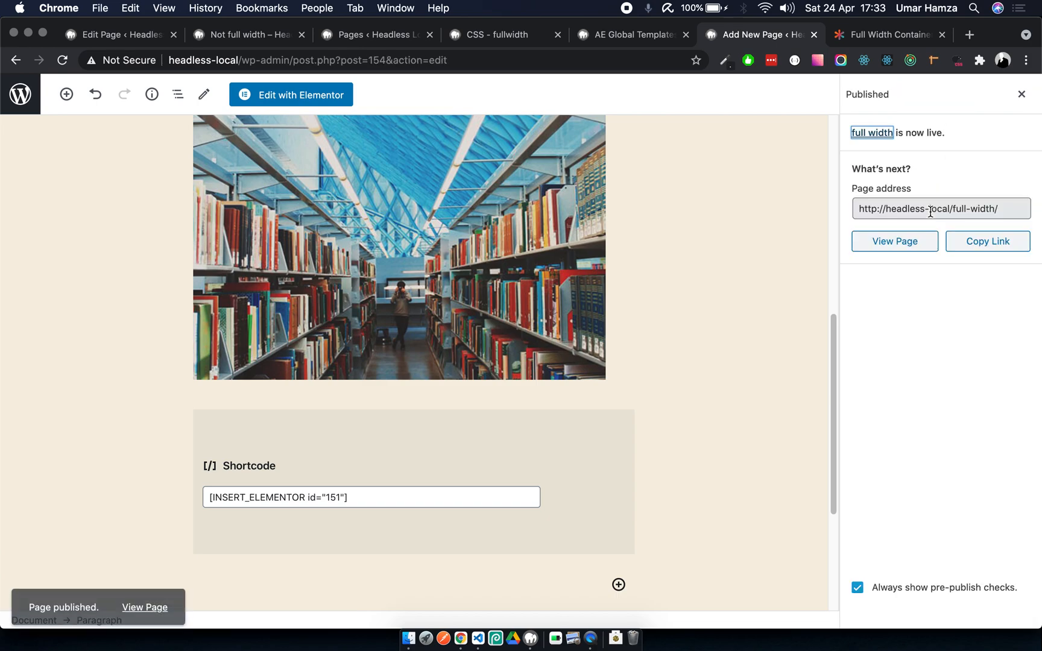
mouse_move(885, 138)
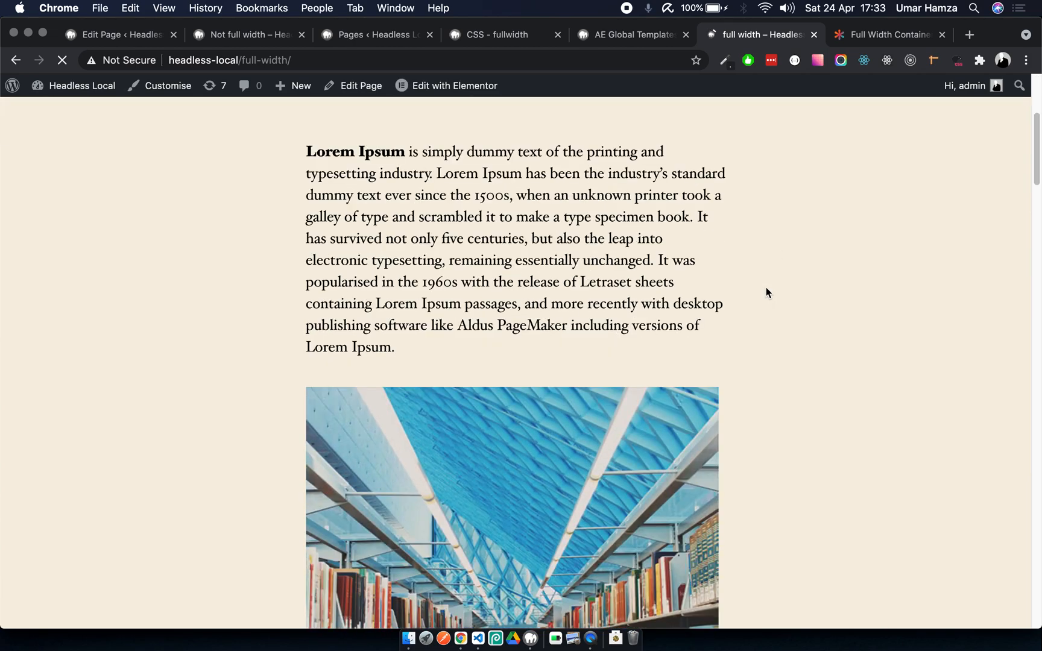
Scroll the live page showing the embedded section still boxed, then bring up the CSS-Tricks full-width article.
scroll("down", 3)
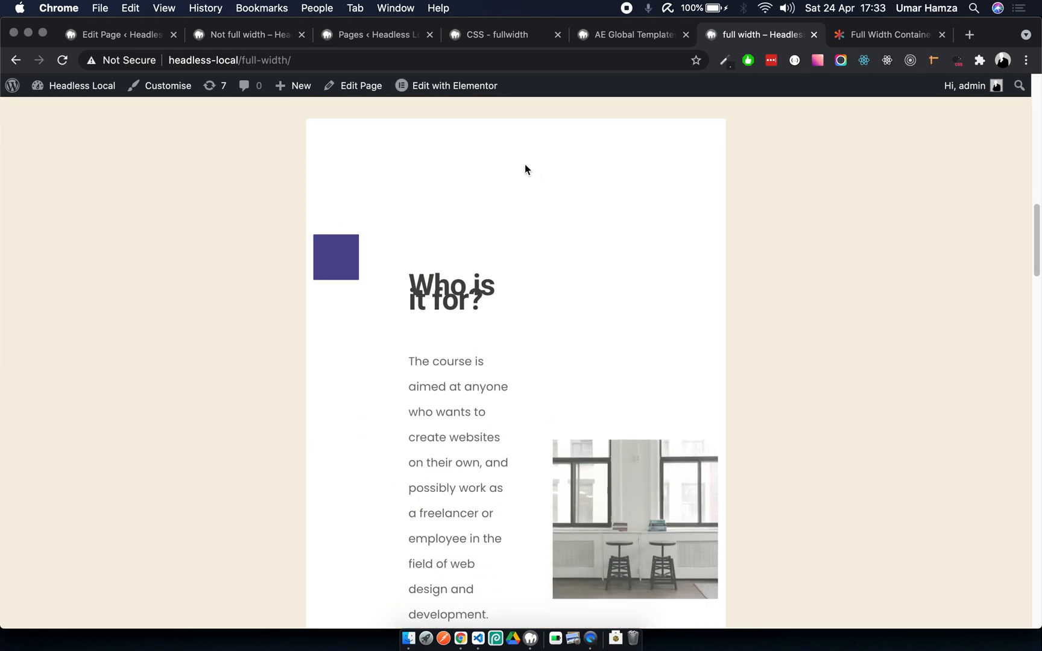
scroll("down", 3)
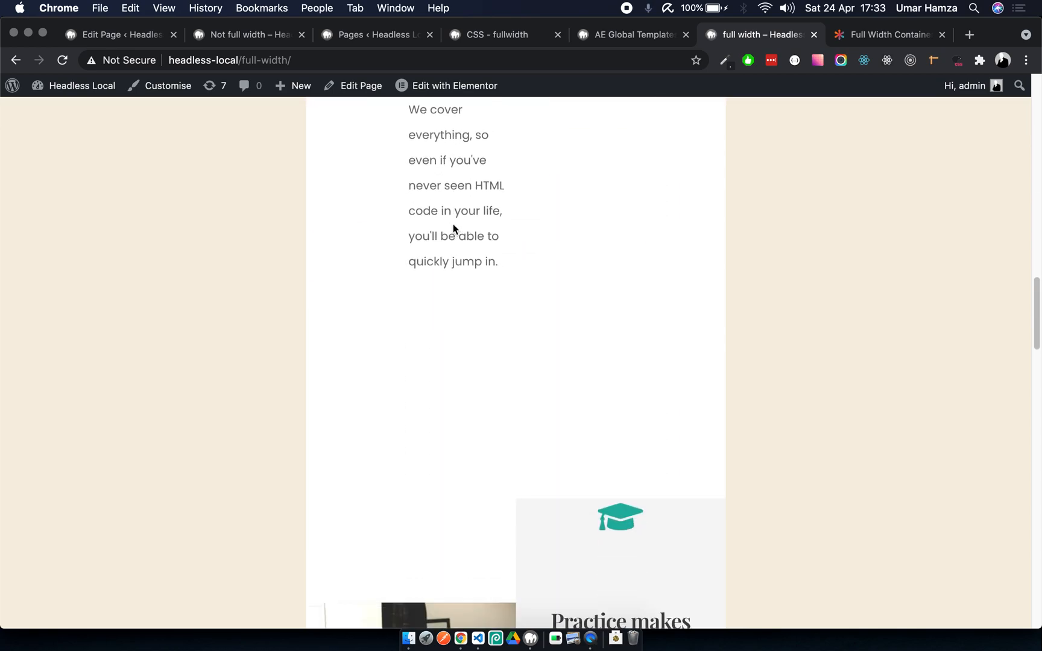
scroll("down", 3)
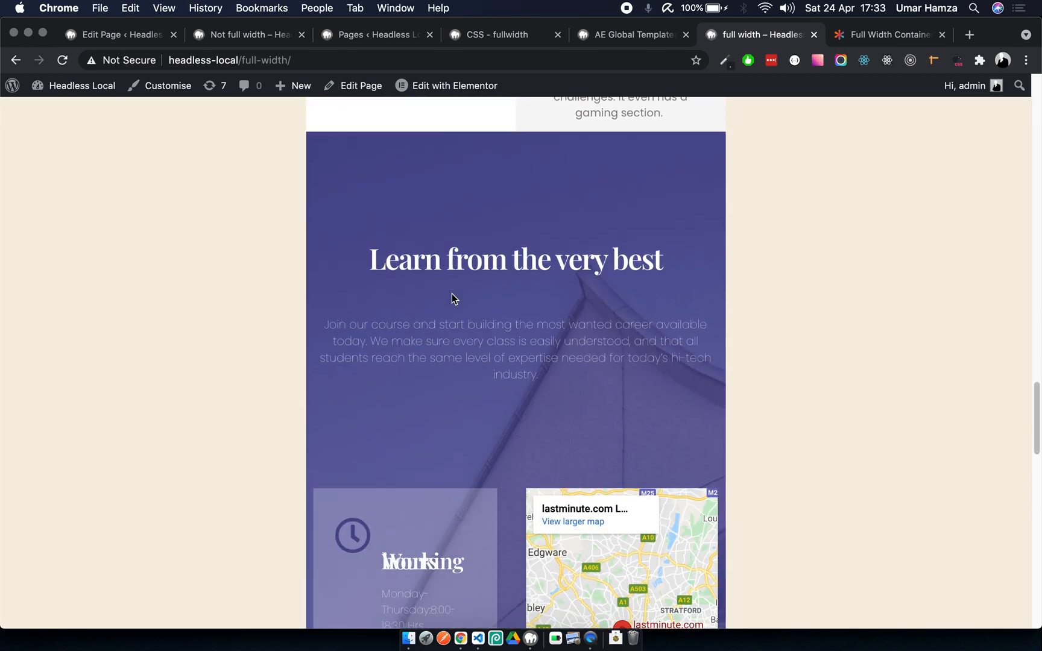
scroll("down", 3)
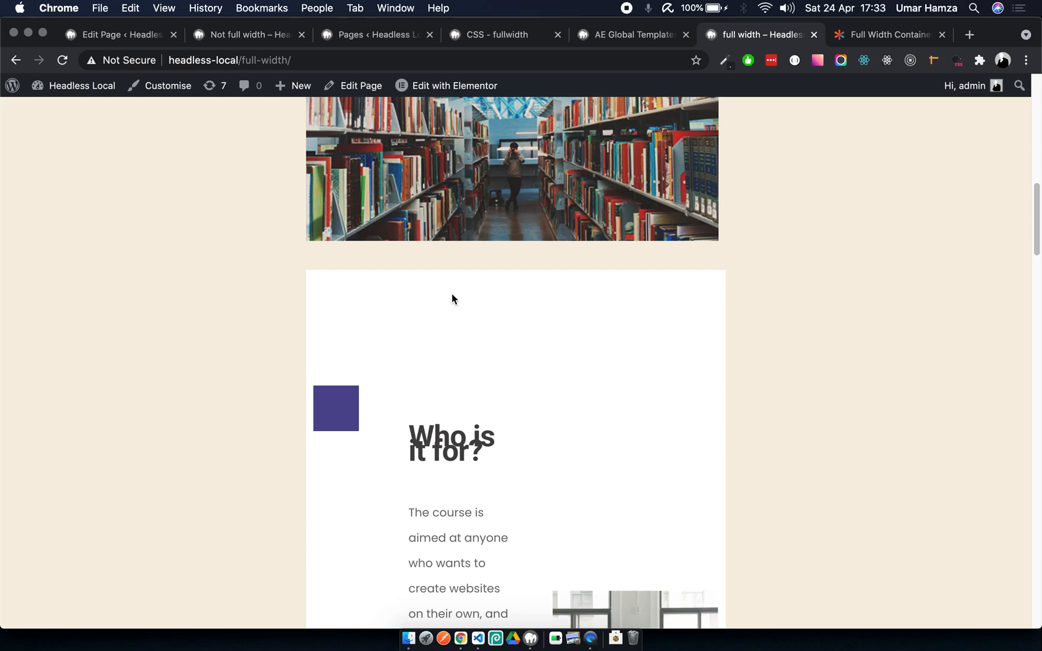
mouse_move(537, 315)
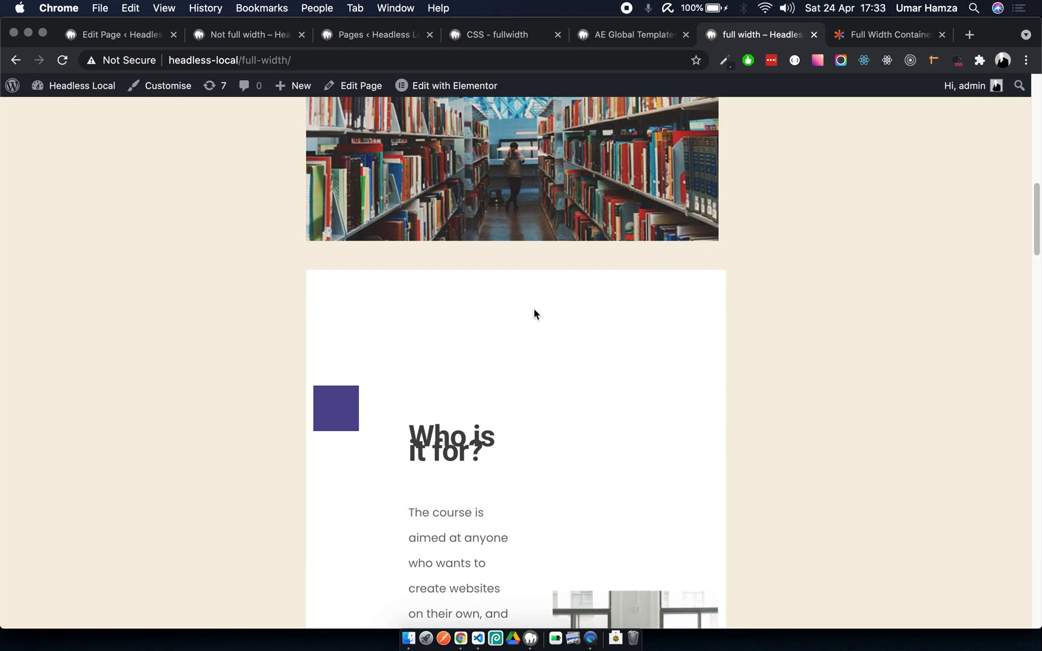
left_click(886, 35)
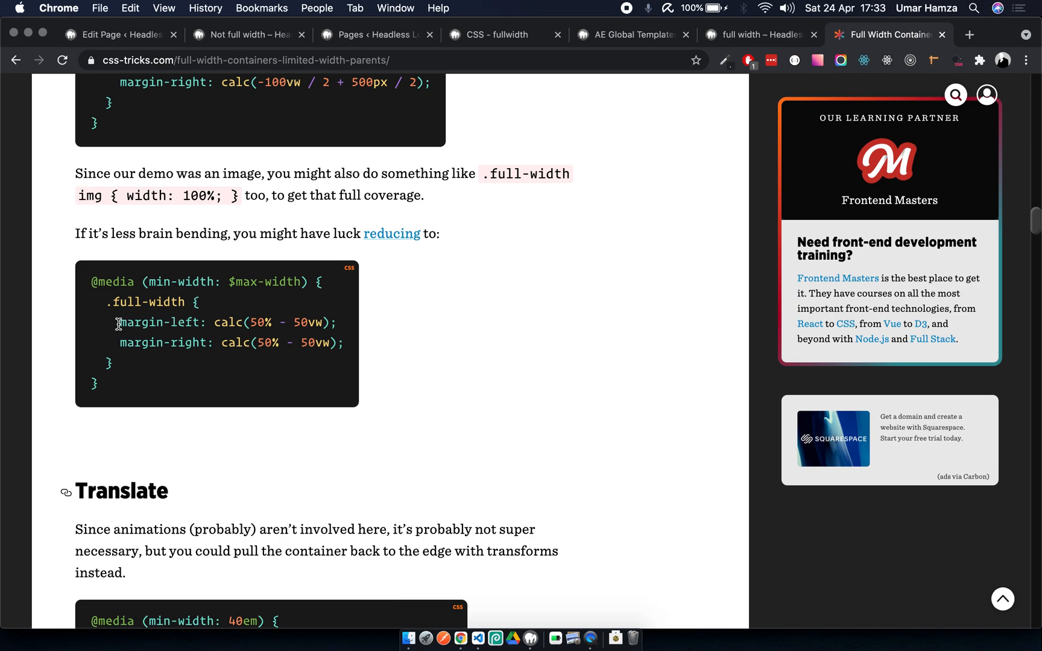
left_click_drag(118, 322, 294, 343)
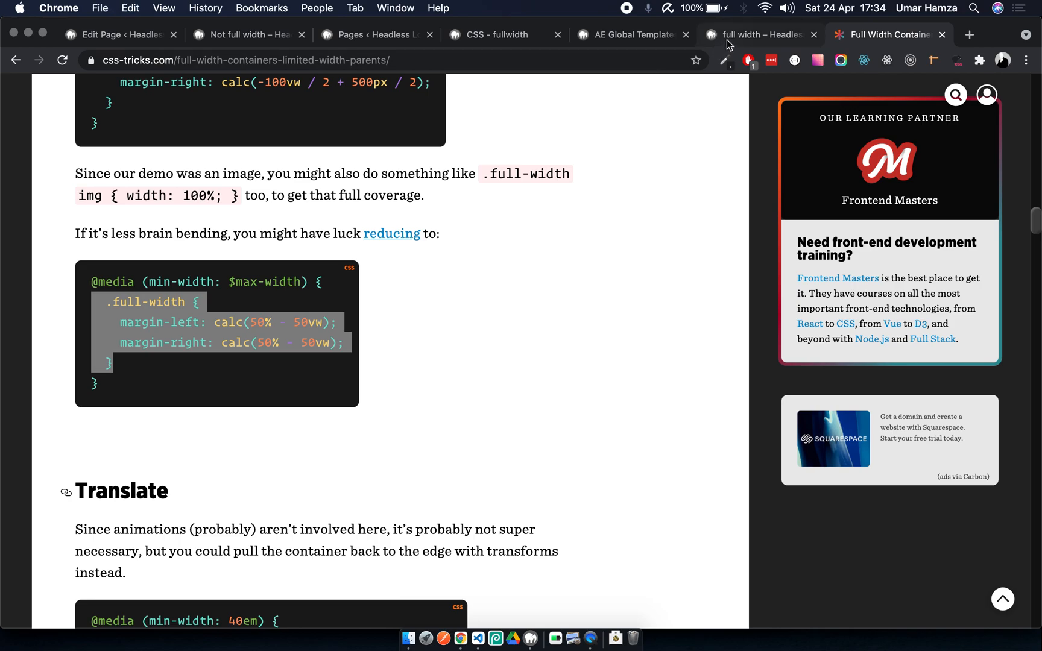
left_click(757, 35)
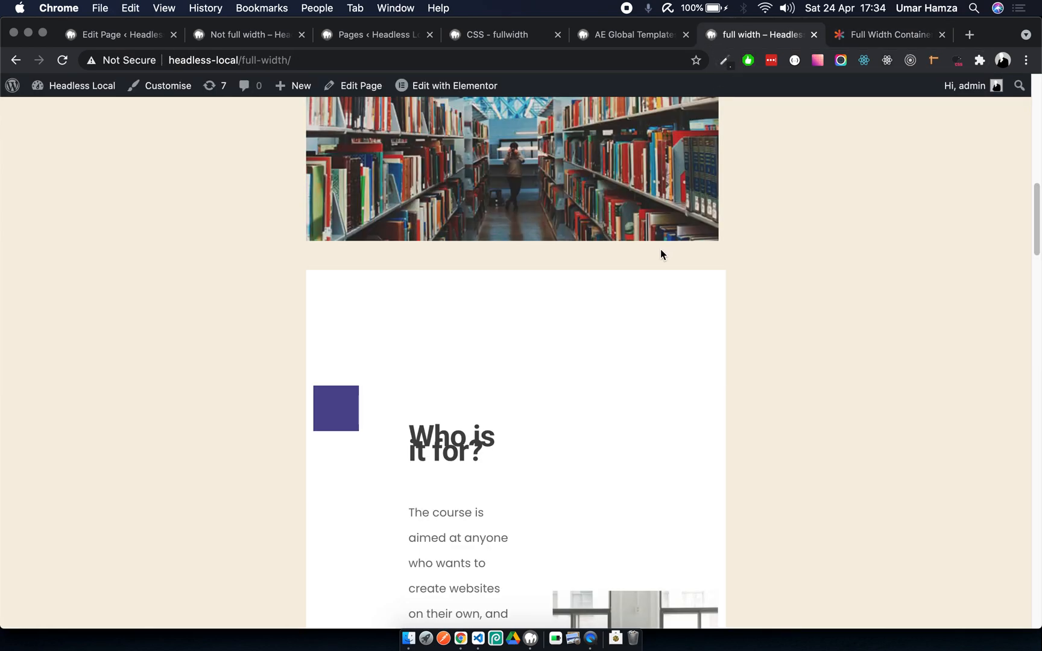
mouse_move(472, 330)
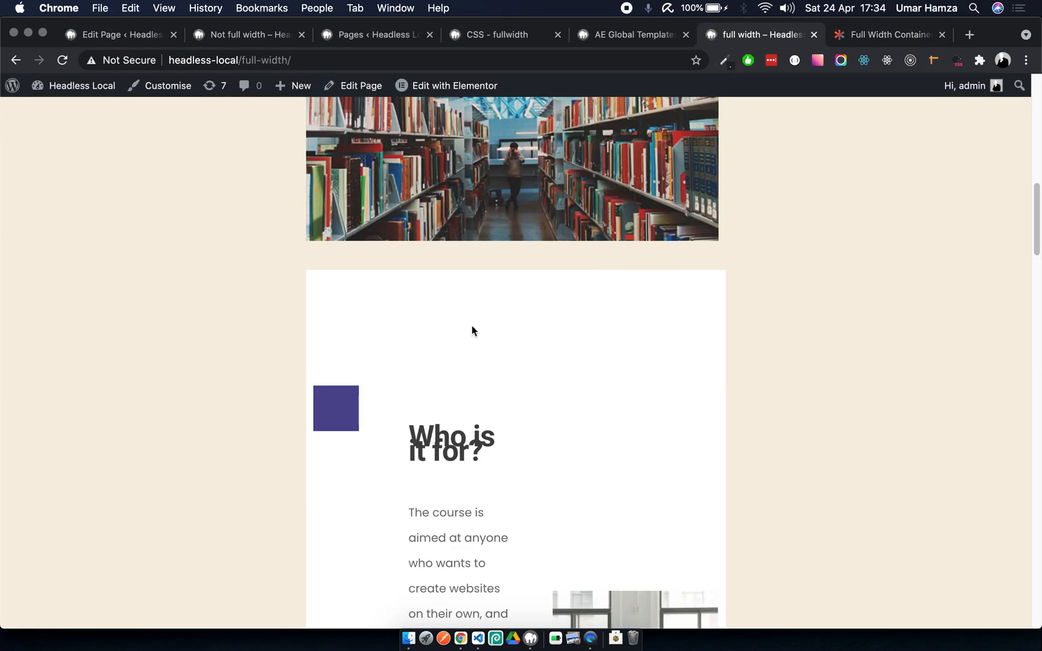
mouse_move(375, 319)
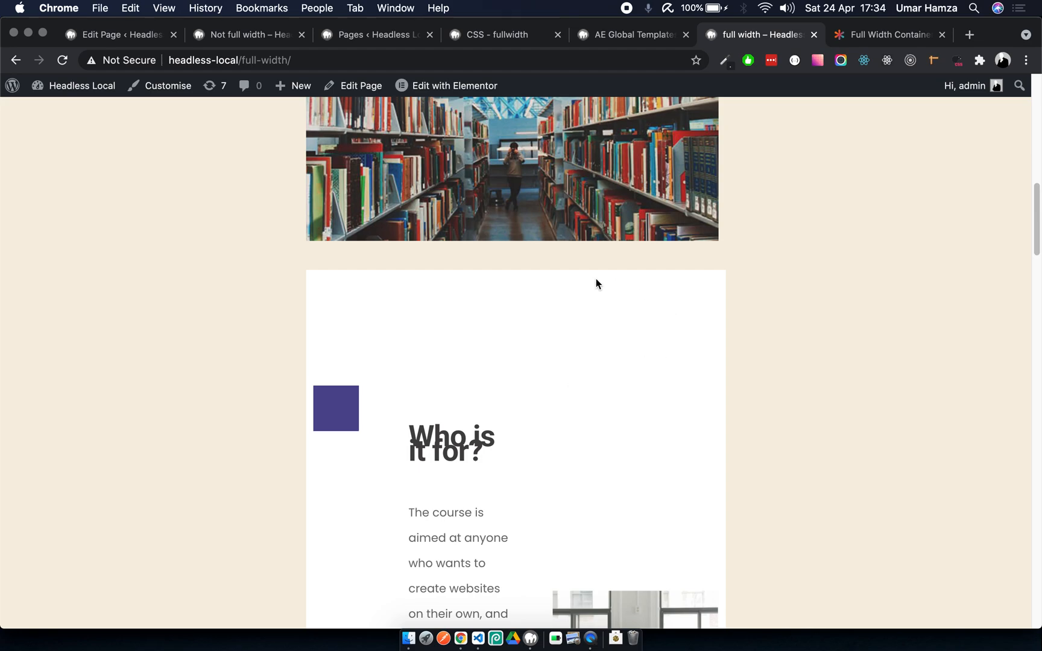
mouse_move(312, 295)
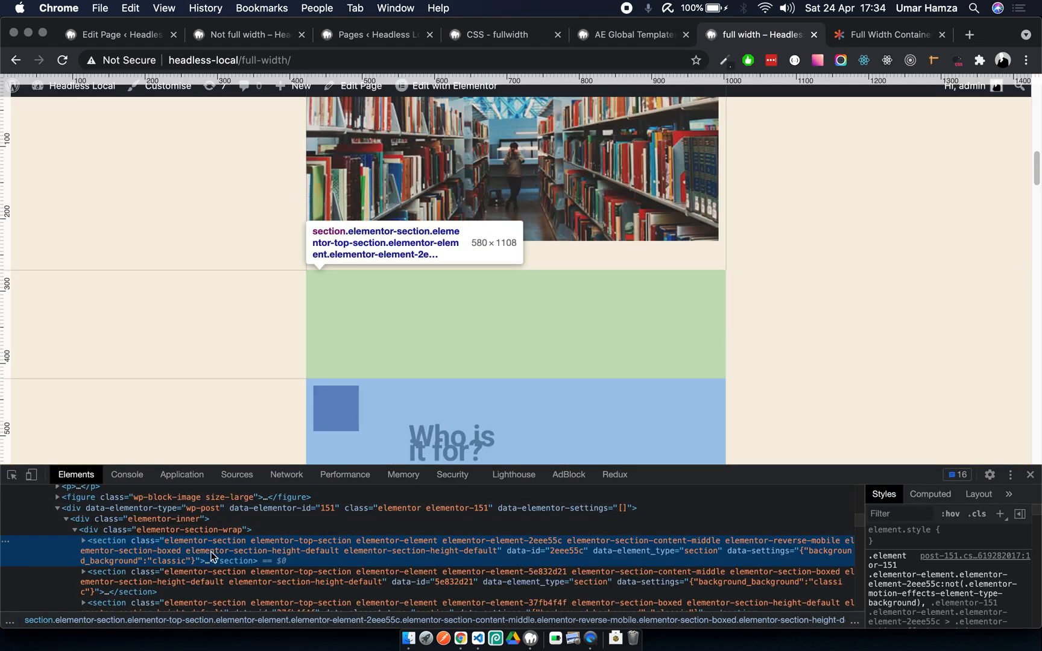
mouse_move(304, 546)
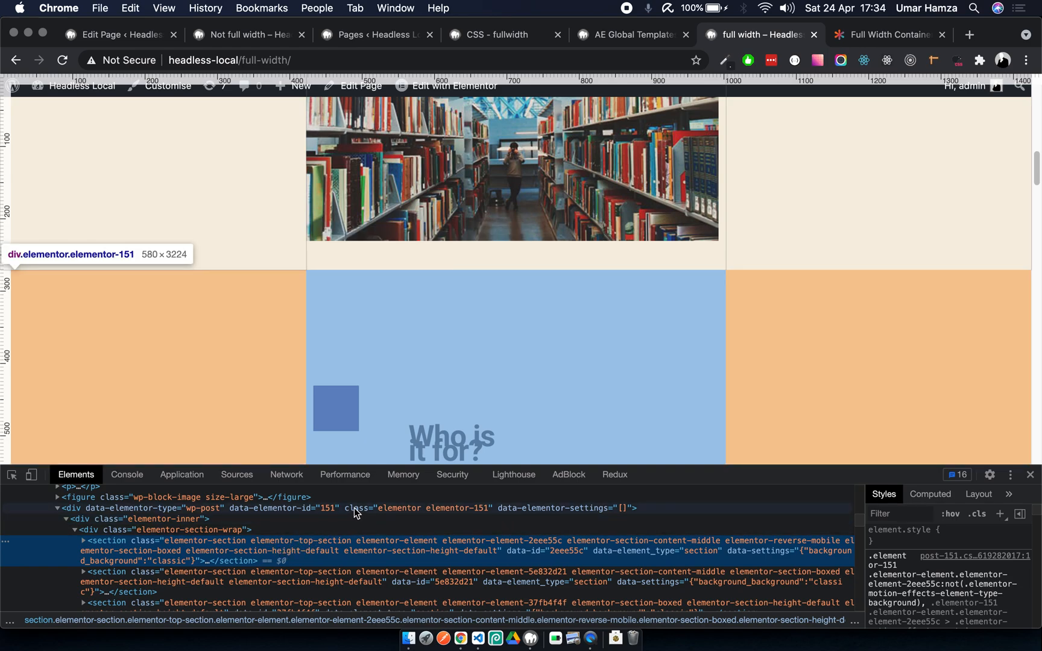
mouse_move(110, 515)
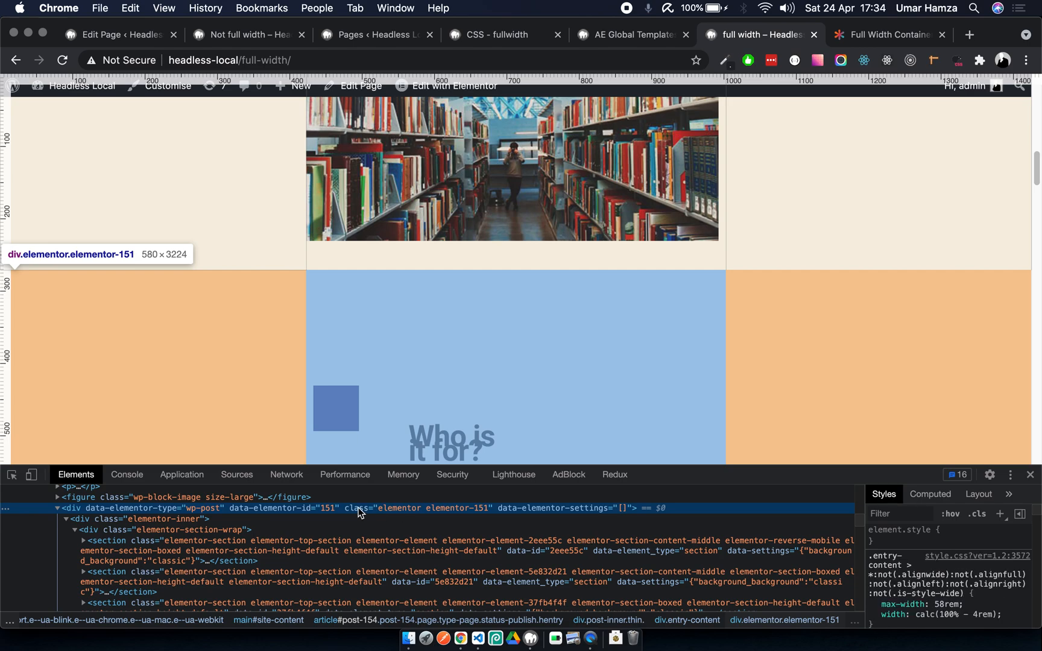
mouse_move(461, 513)
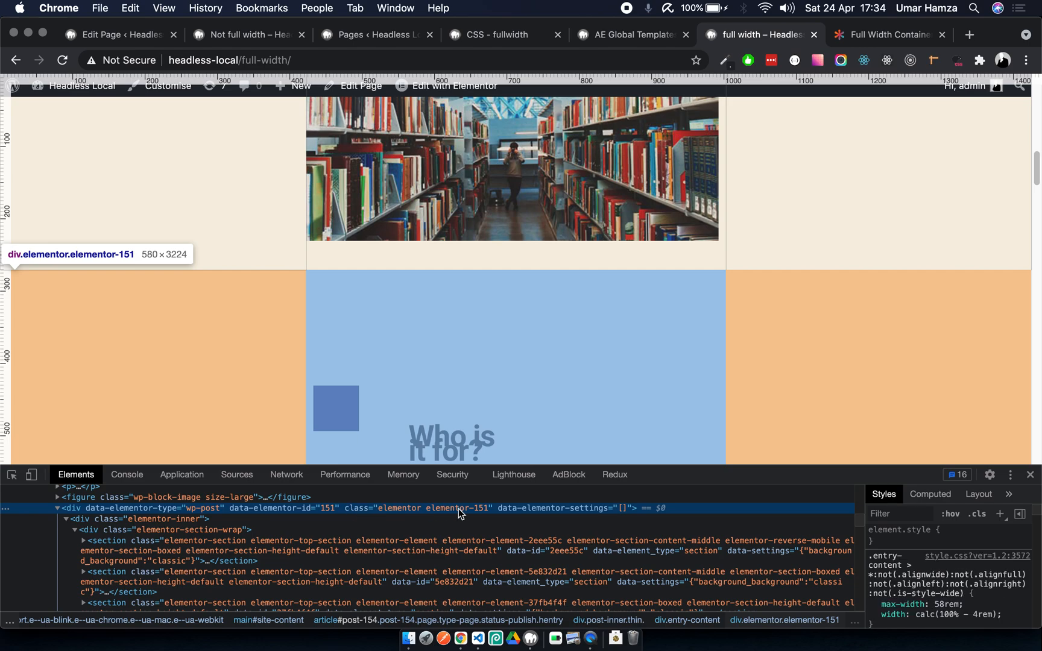
mouse_move(474, 518)
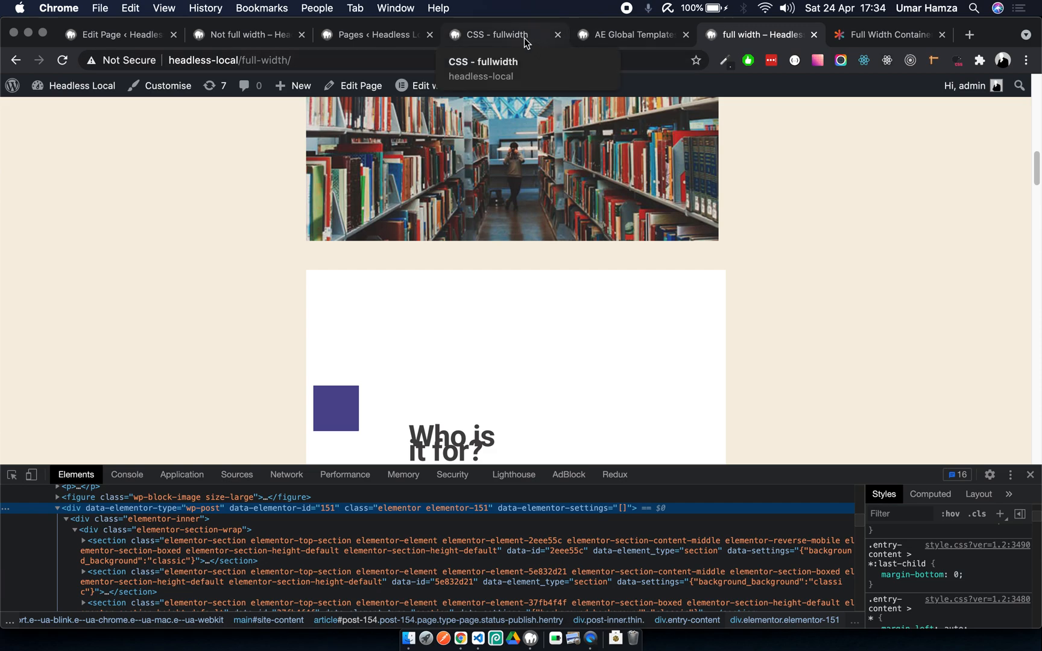
Start a new custom CSS snippet titled 'full width section 2'.
left_click(493, 35)
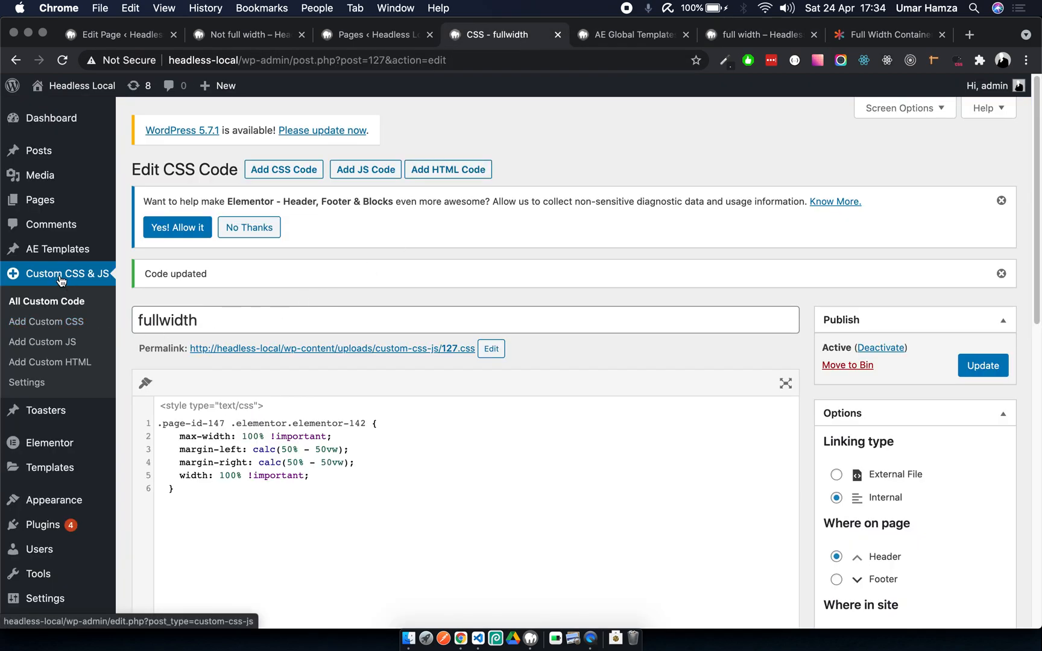
left_click(47, 301)
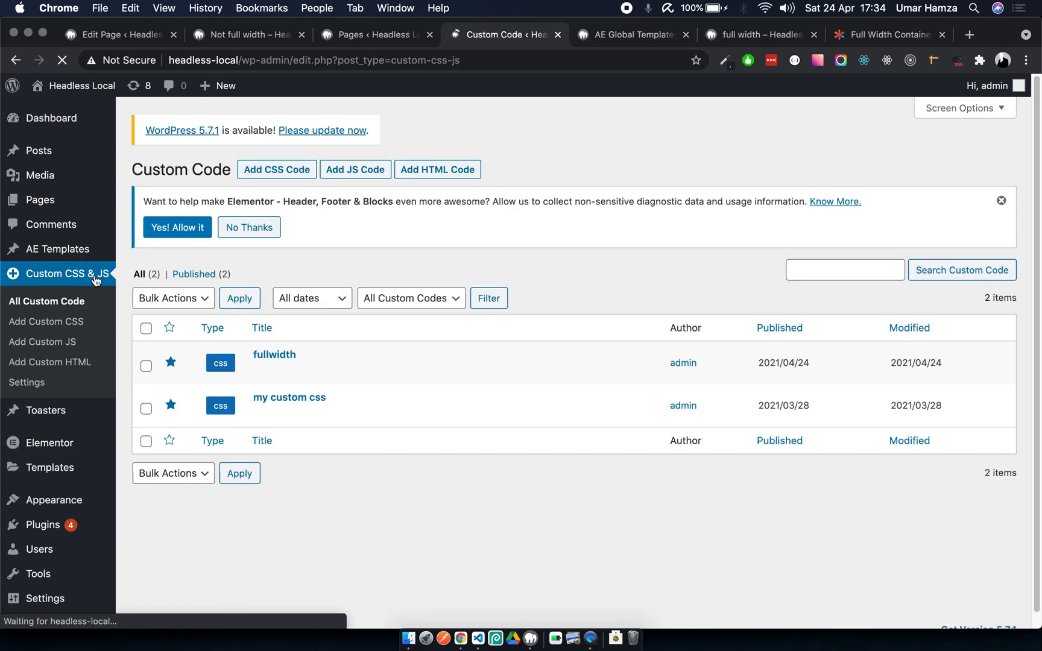
left_click(249, 227)
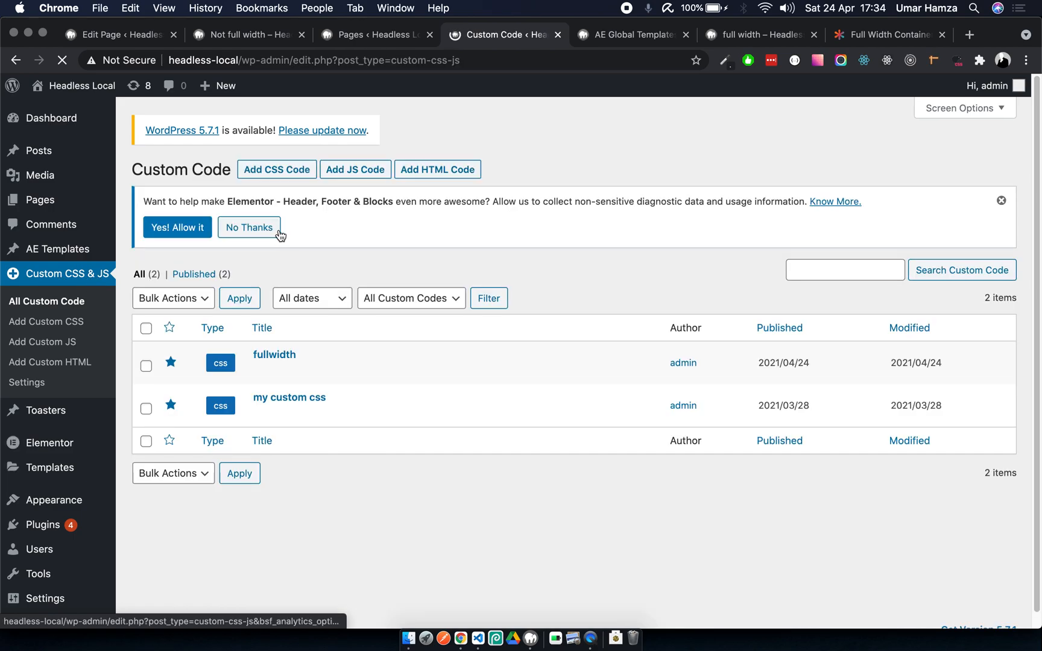
left_click(277, 169)
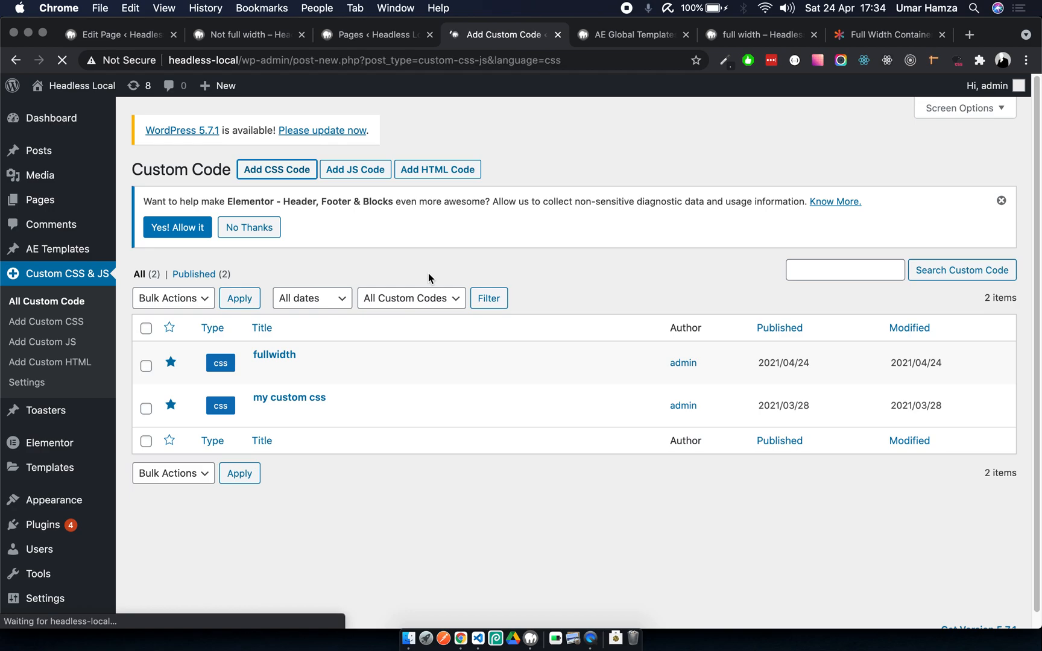
type("full width sc")
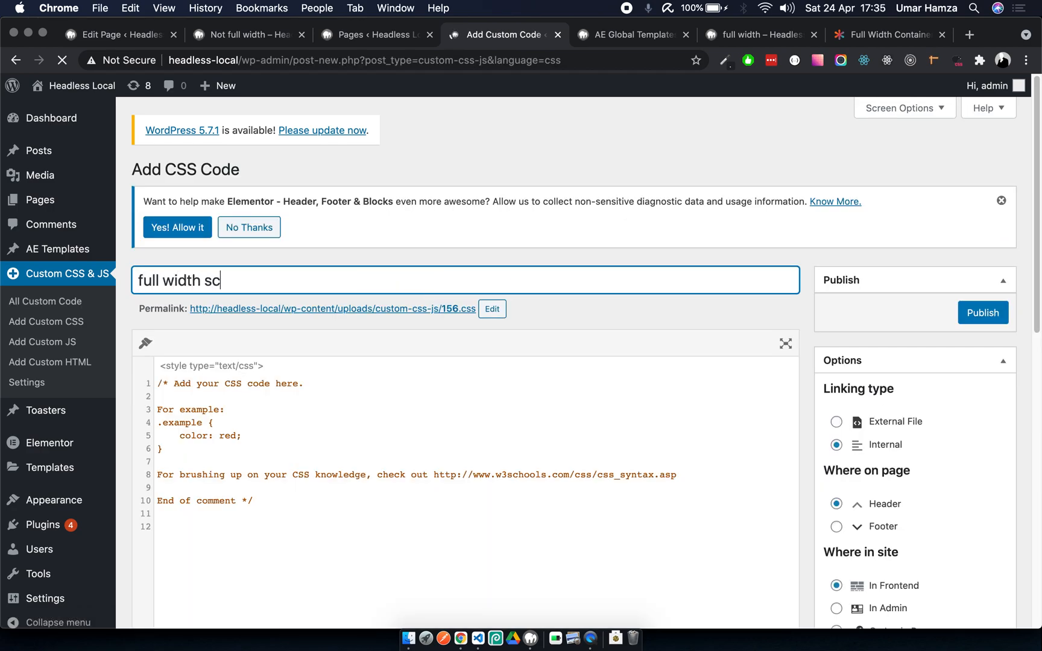
type("ection 2")
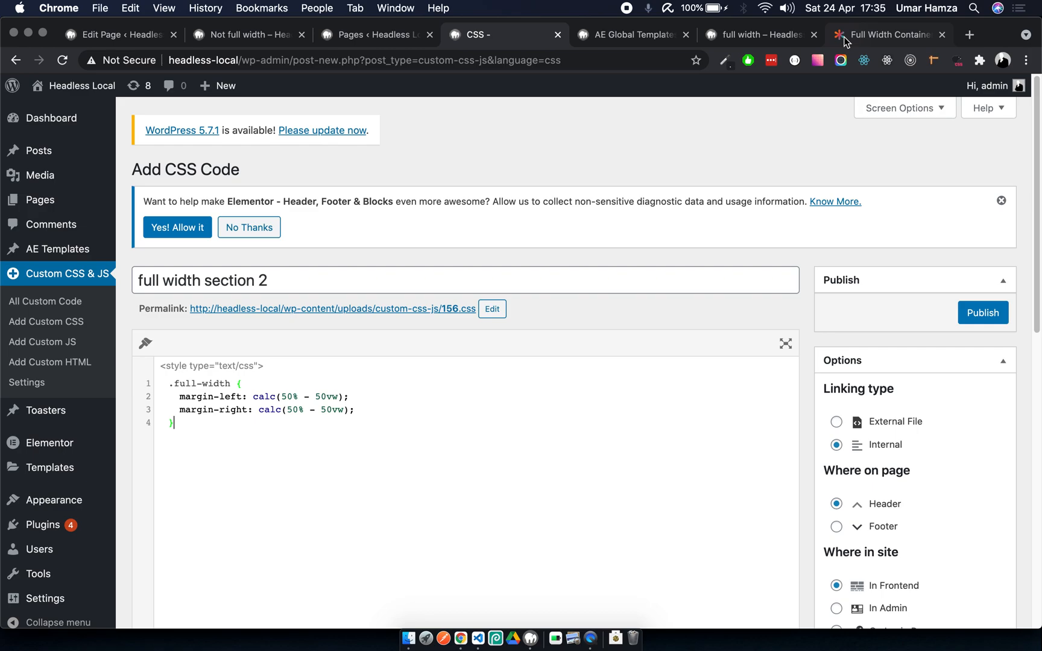
Paste the CSS-Tricks .full-width rule and change its selector to .elementor-151.
left_click(887, 35)
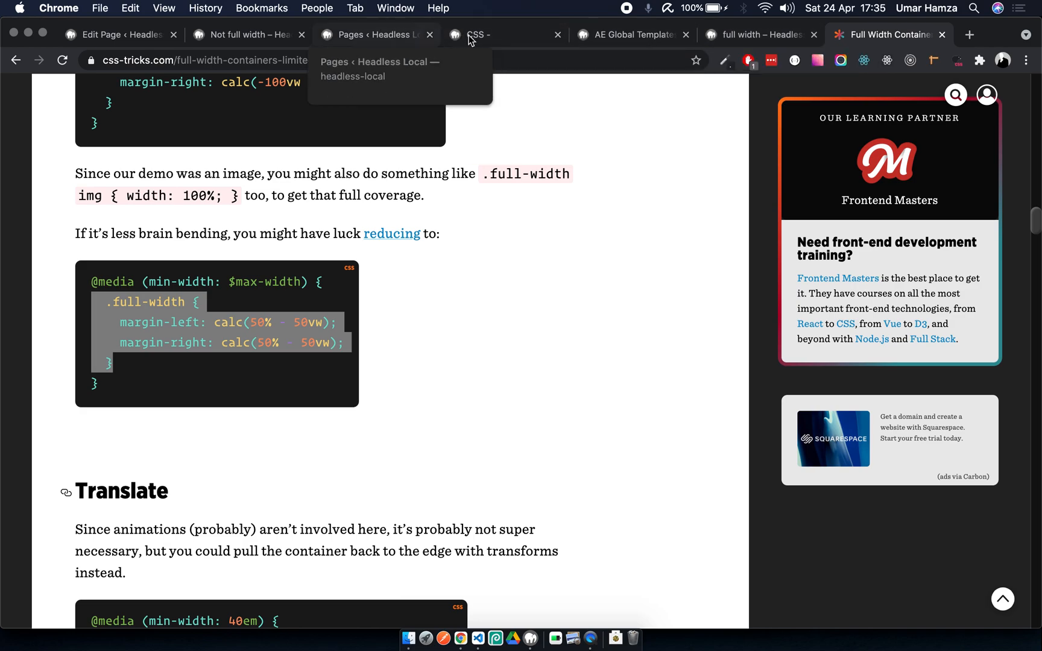
left_click(504, 35)
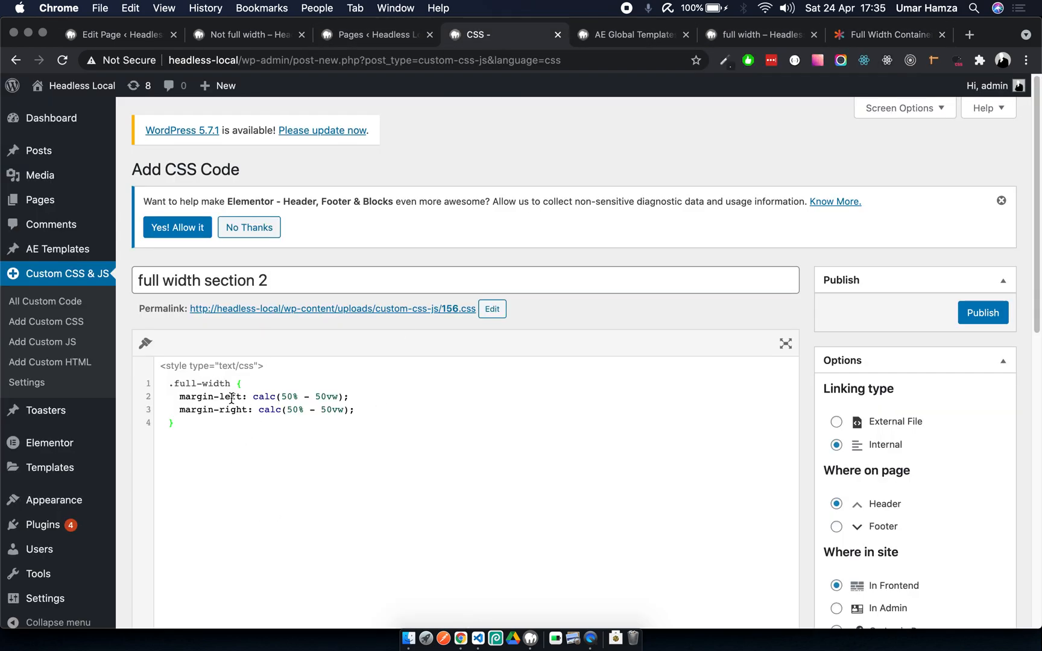
double_click(199, 384)
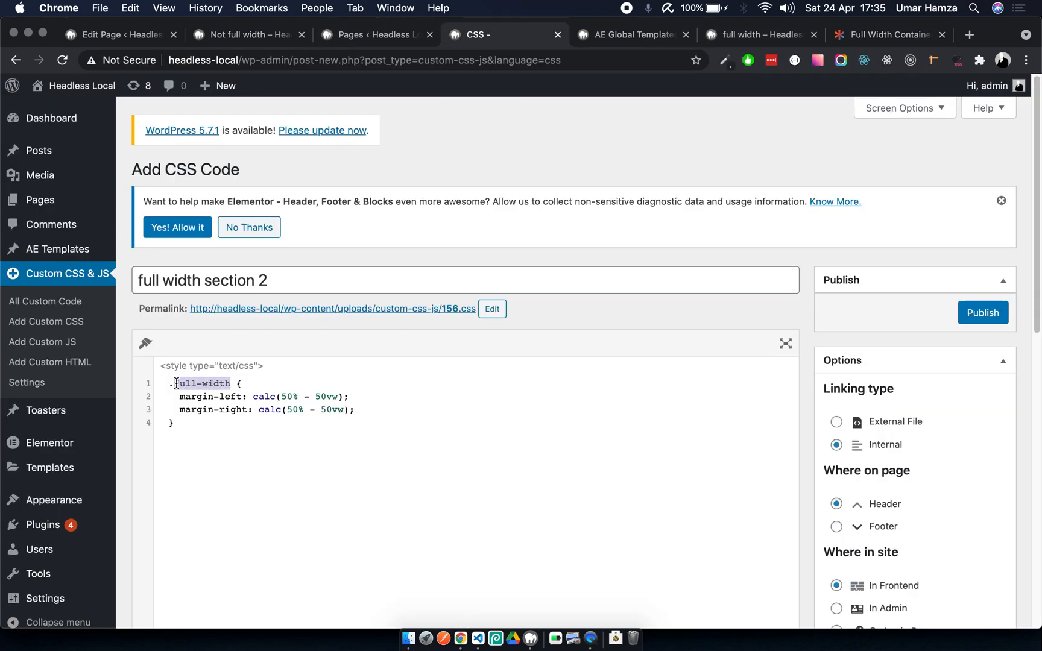
key("Delete")
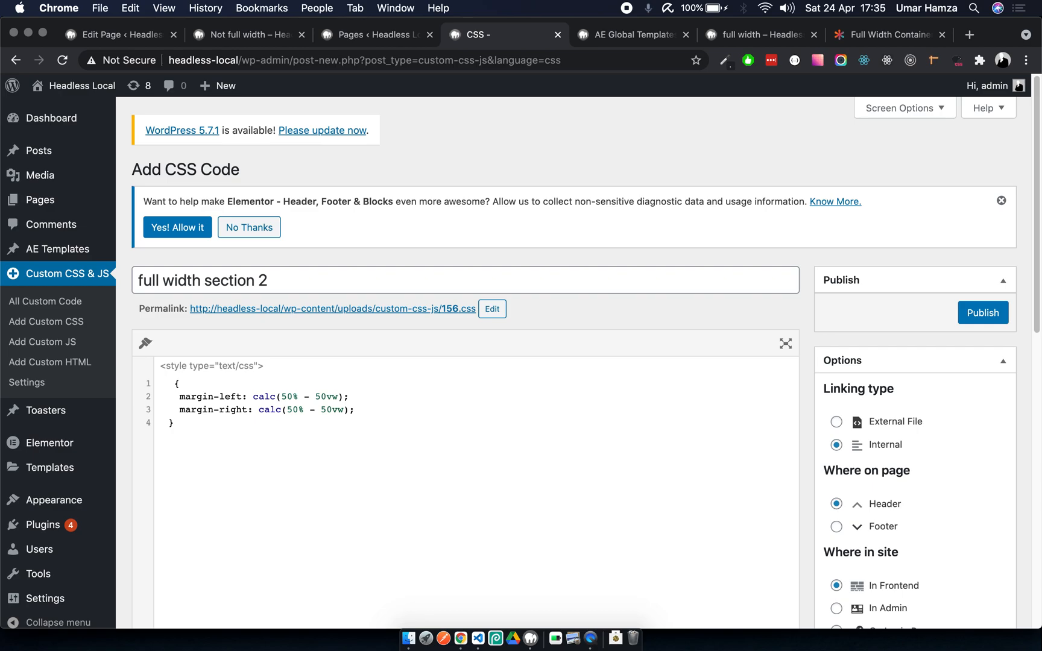
type(".elementor-")
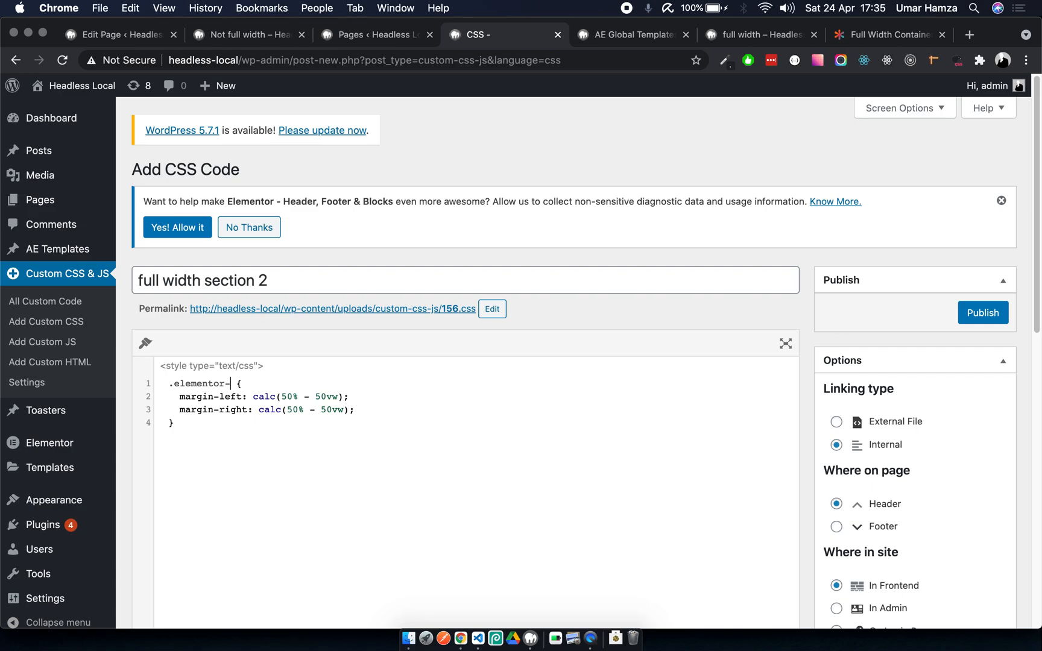
type("151")
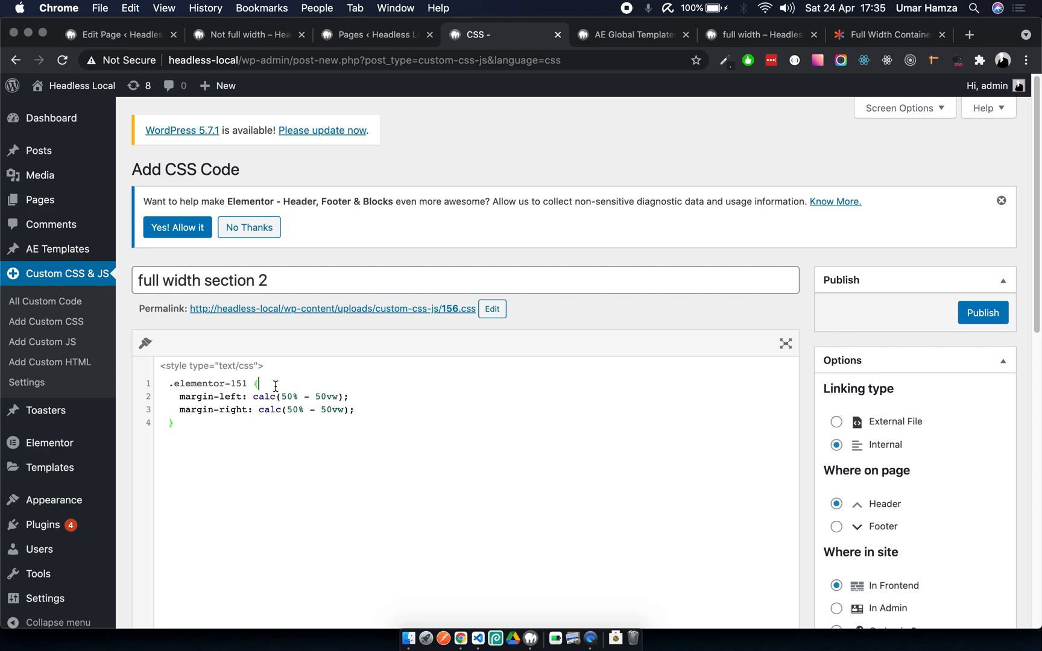
Add width: 100% !important and max-width: 100% !important to the rule and publish the snippet.
key("enter")
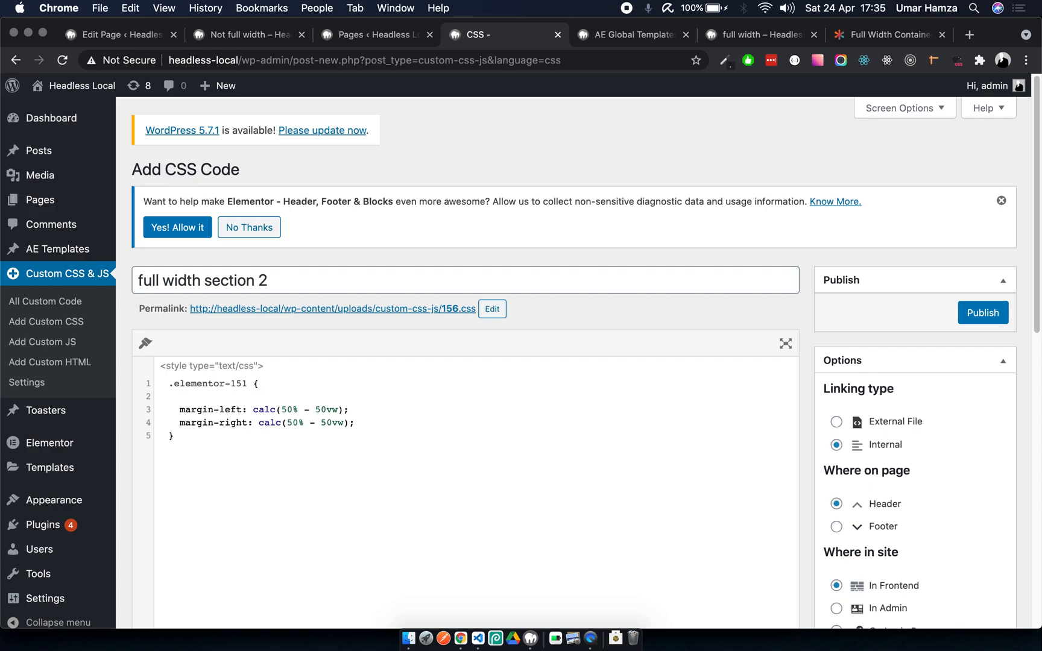
type("width:")
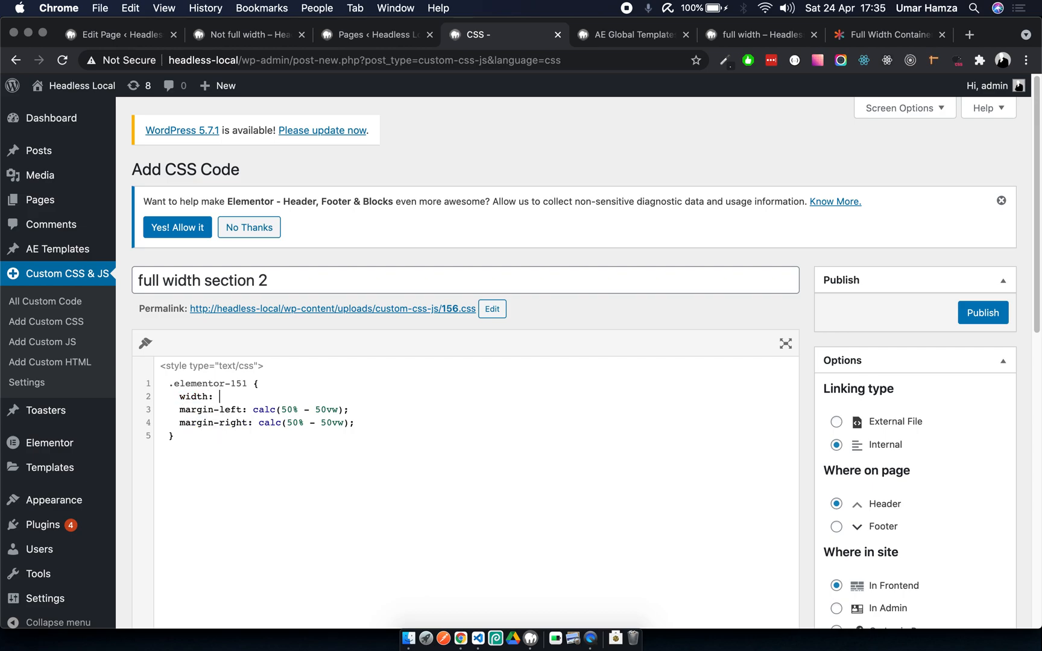
type("100% !")
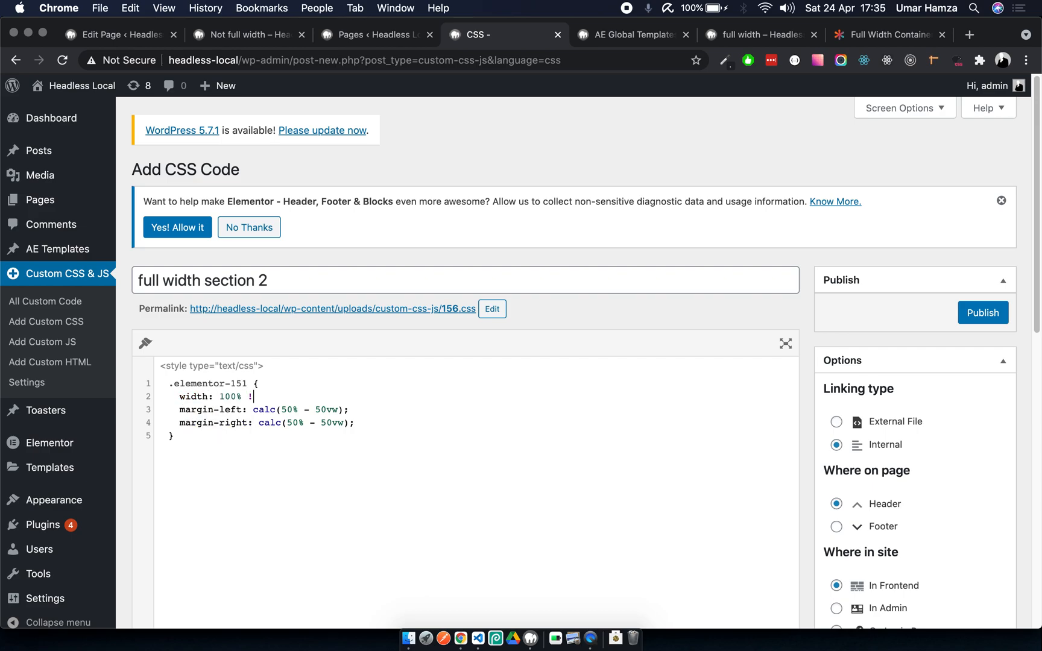
type("important;")
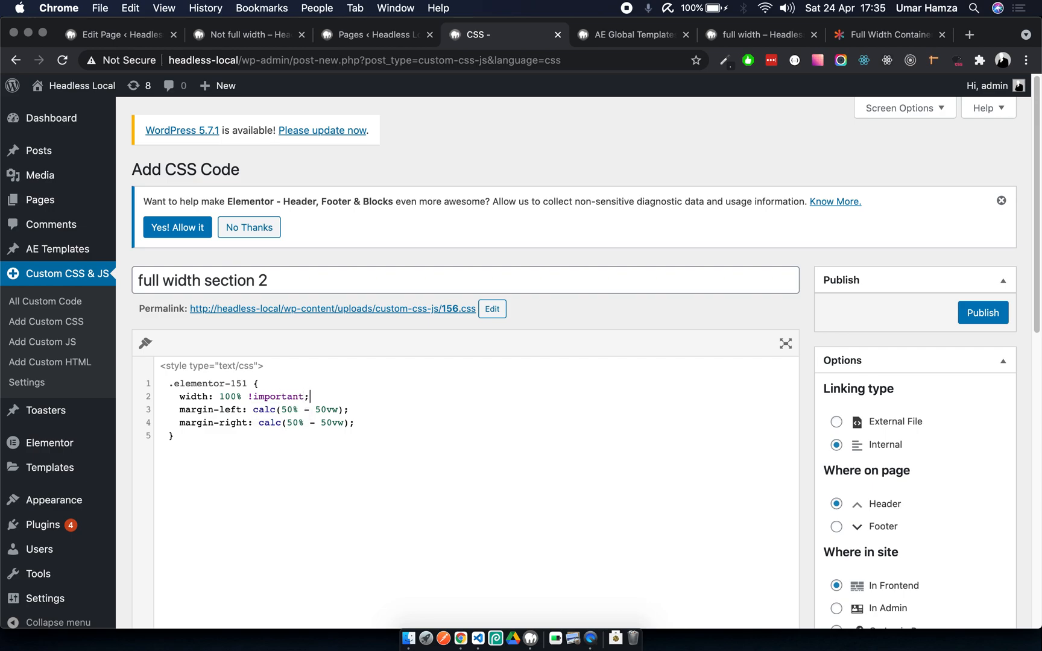
type("max-width:")
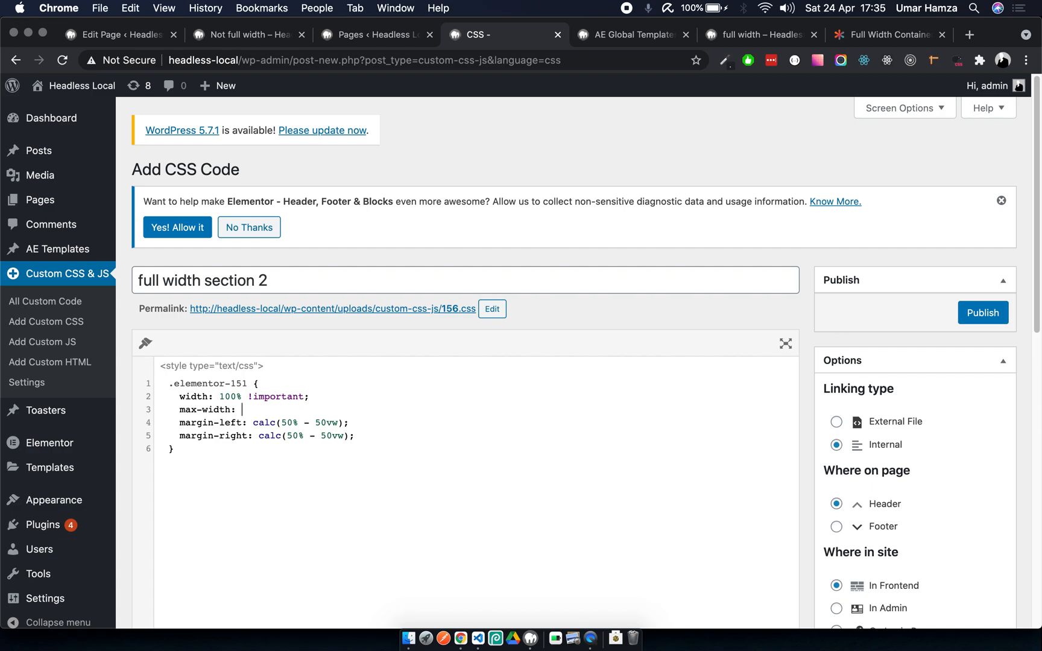
type("100% !")
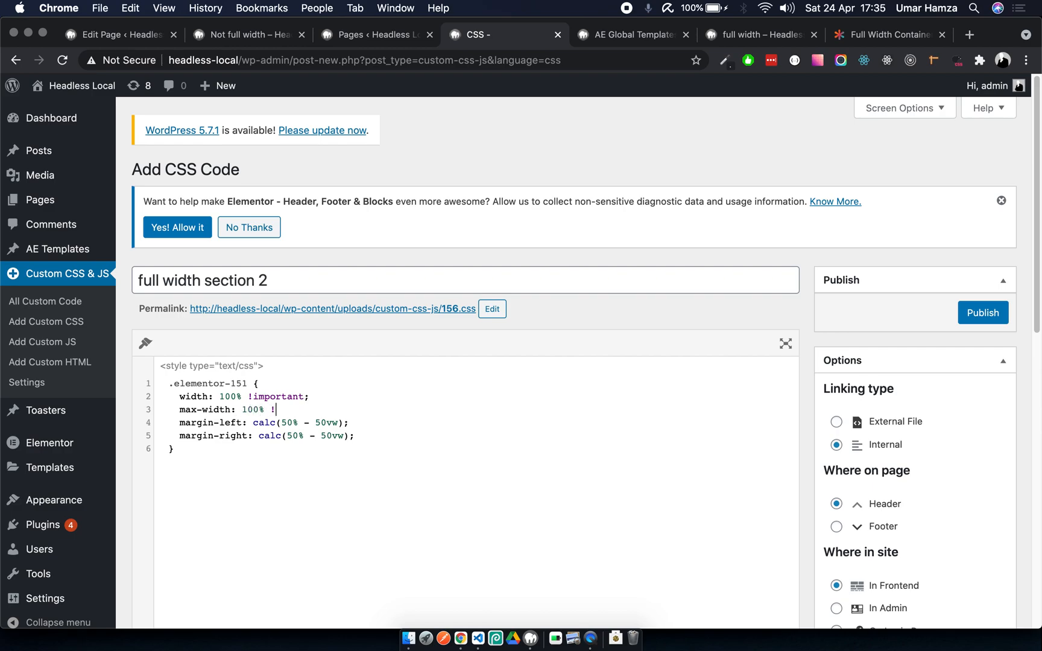
type("important;")
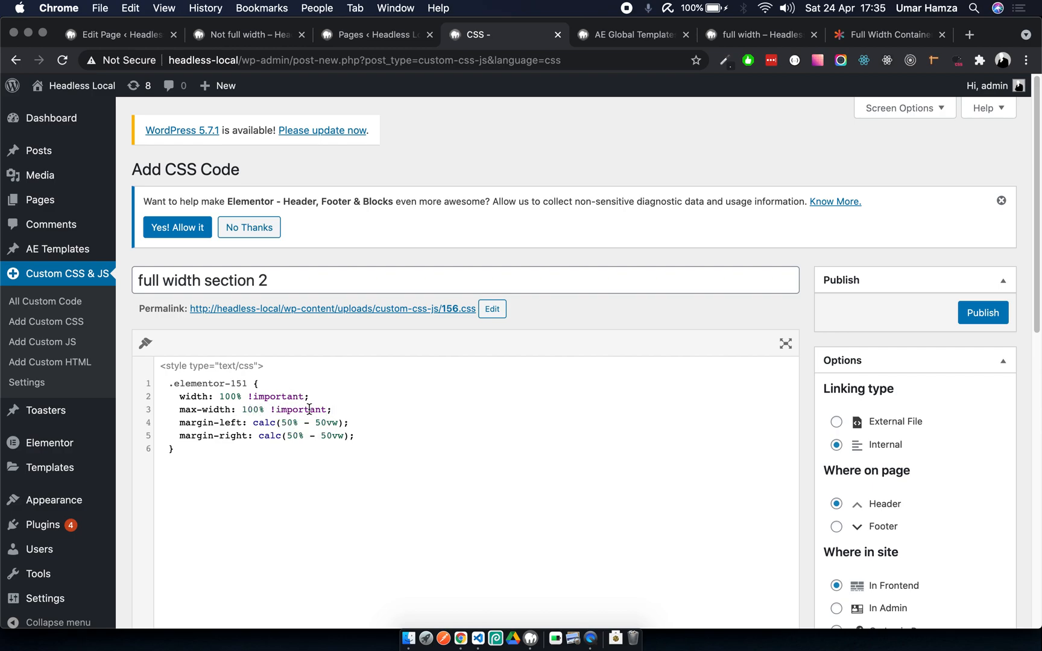
left_click_drag(178, 395, 332, 409)
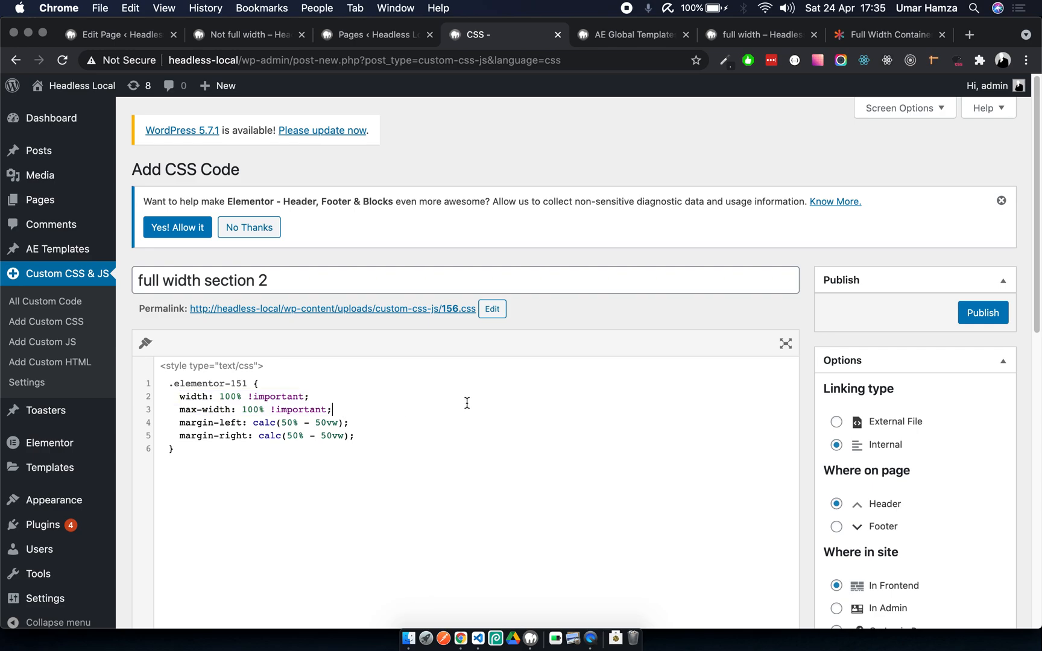
left_click(982, 313)
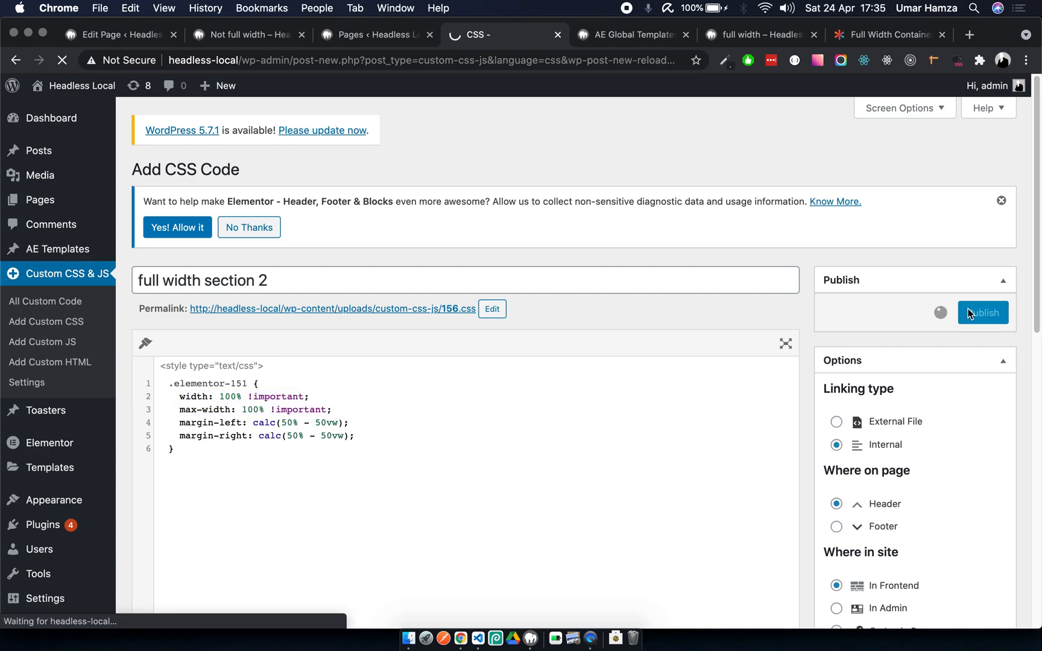
left_click(982, 313)
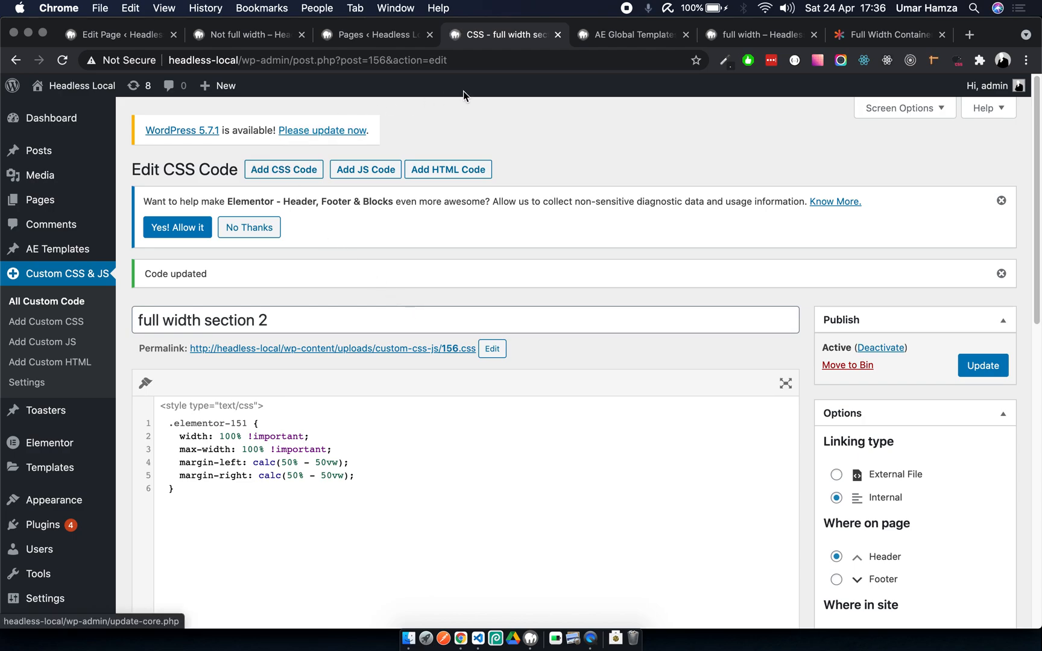
Reload the live full width page and scroll to the 'Who is it for?' section now spanning edge to edge.
left_click(758, 35)
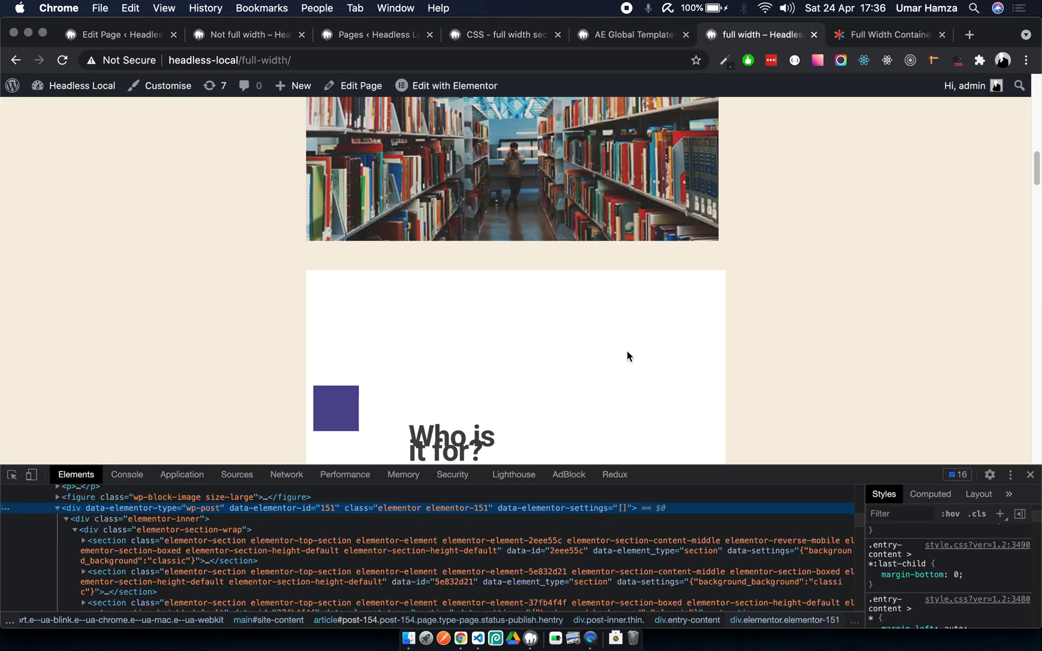
left_click(63, 60)
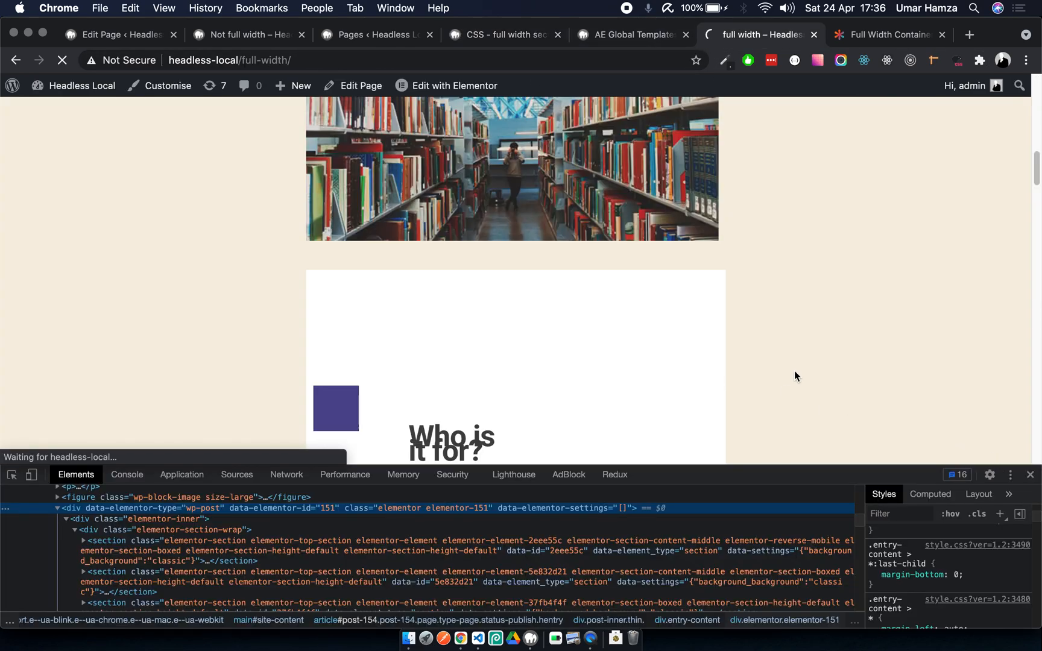
scroll("down", 3)
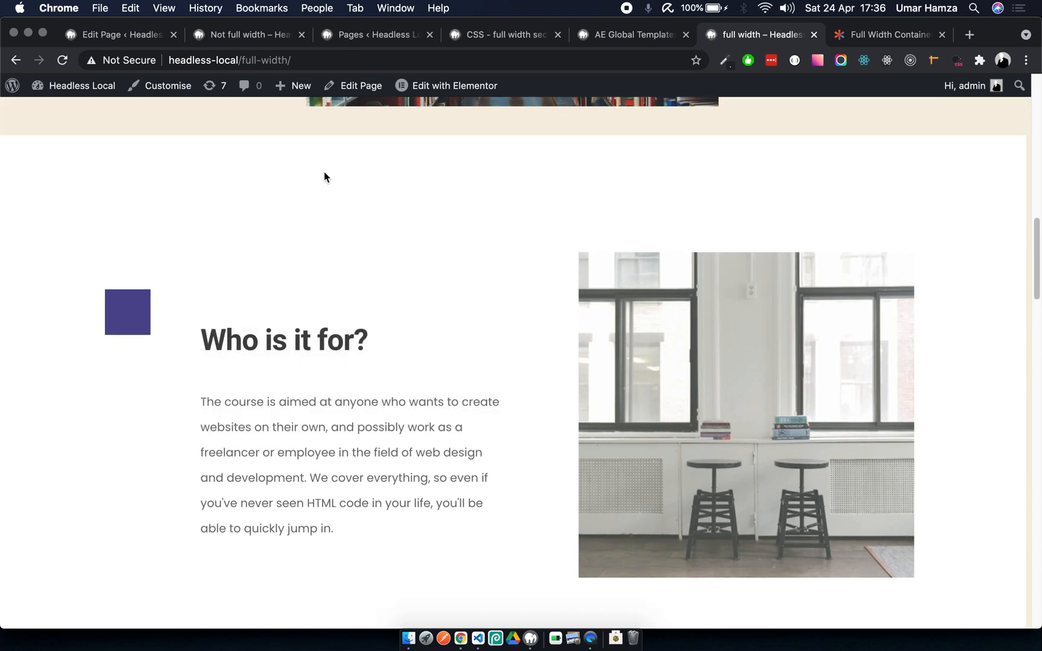
mouse_move(810, 224)
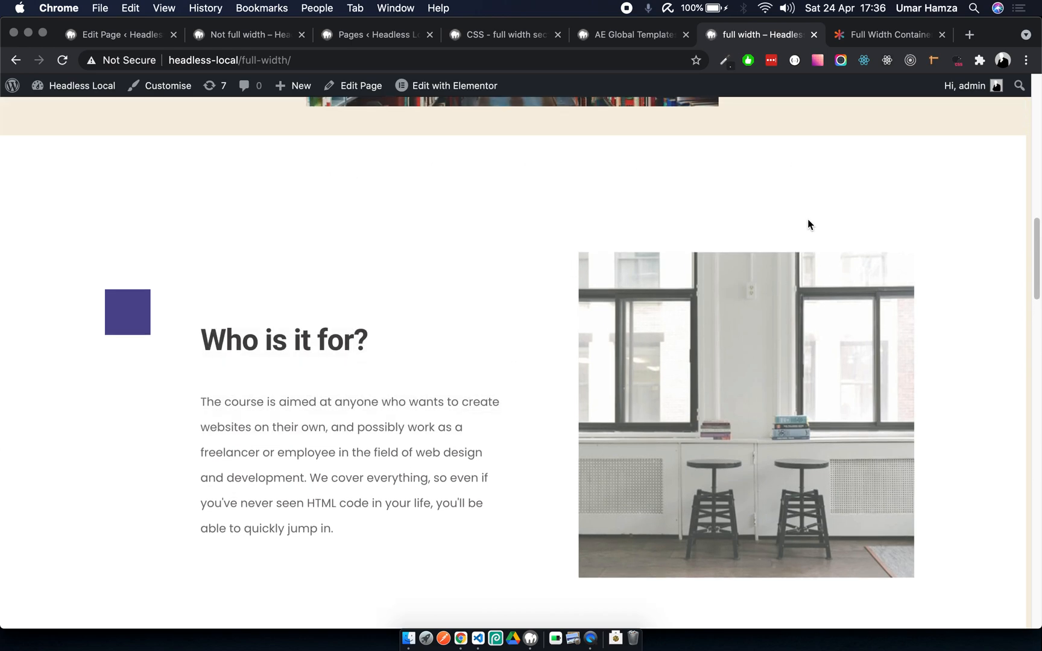
scroll("down", 3)
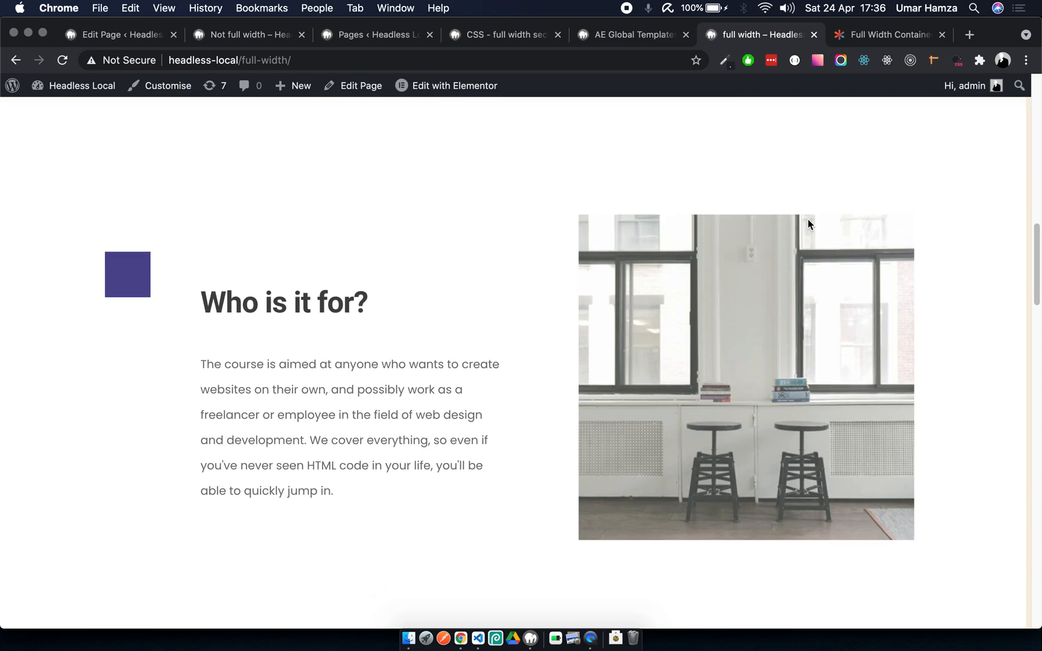
scroll("down", 3)
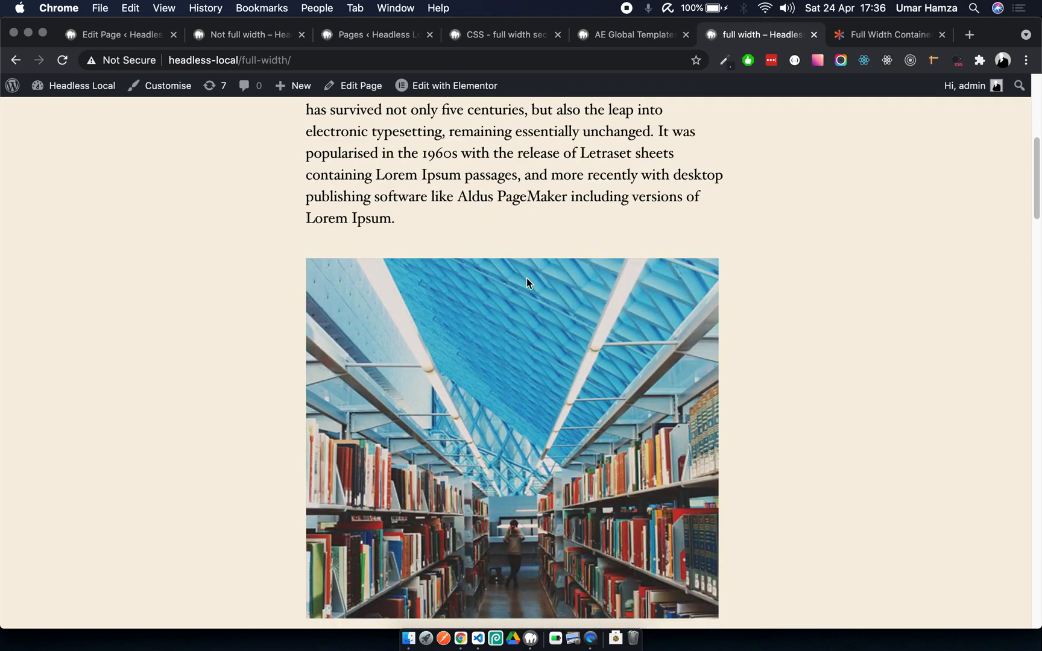
scroll("down", 3)
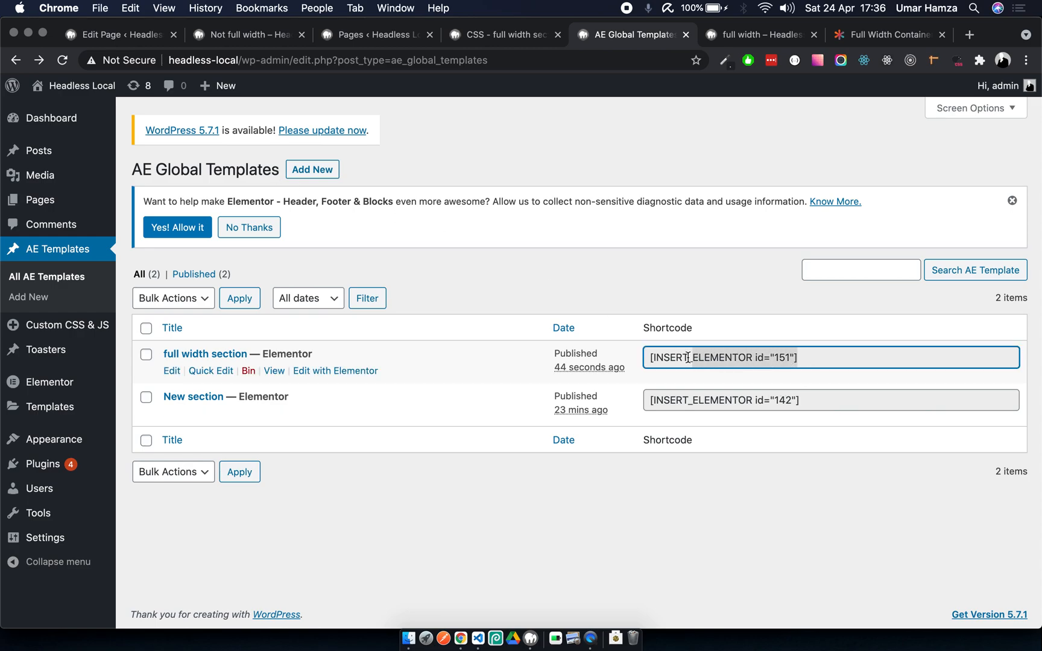
mouse_move(527, 297)
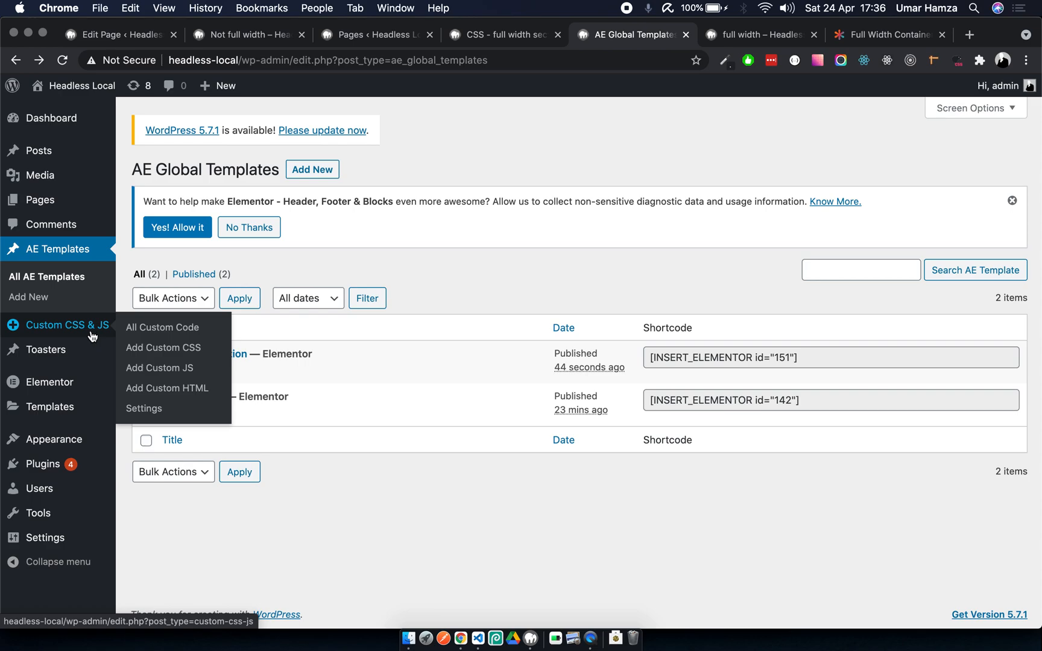
Show the All Custom Code list with full width section 2, fullwidth and my custom css.
left_click(161, 327)
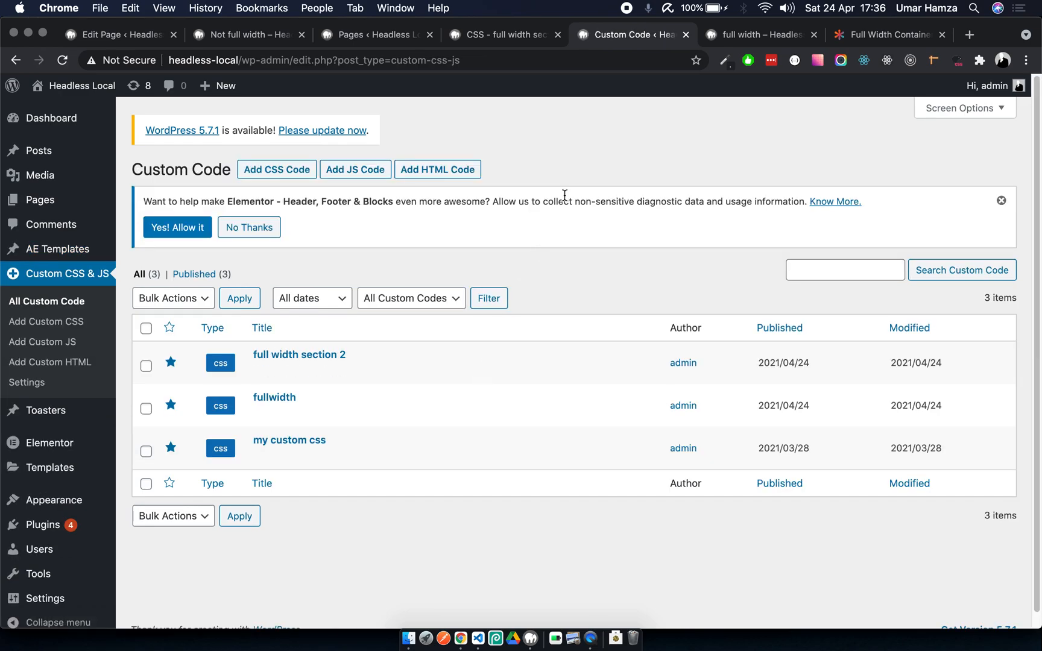